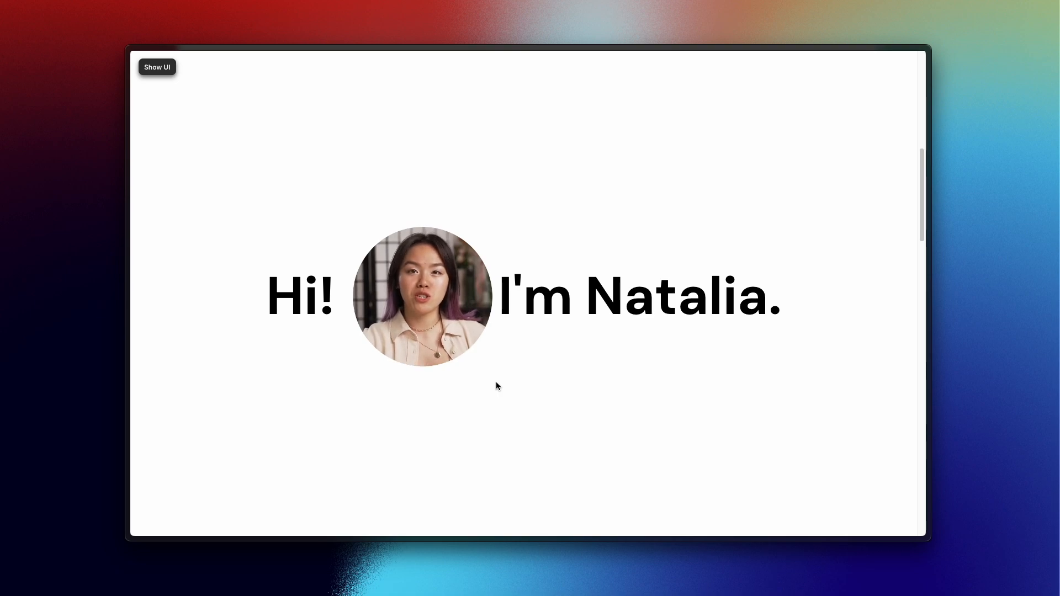
Scroll the preview to the hero headline over the aerial river video.
scroll(down, 3)
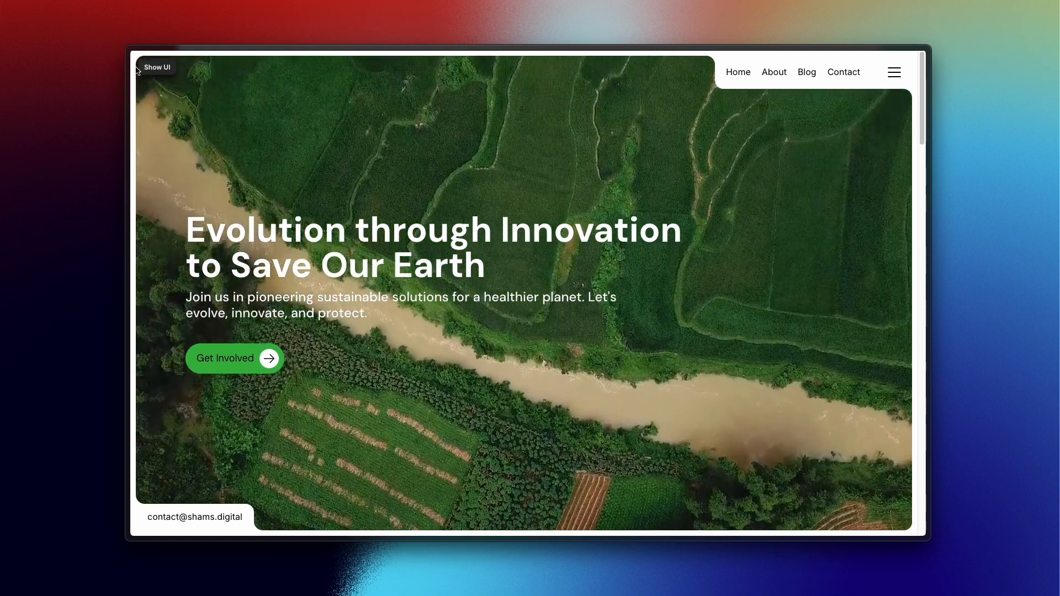
Bring the 'Introducing Drops' gallery with its row of photos and videos into view.
click(157, 66)
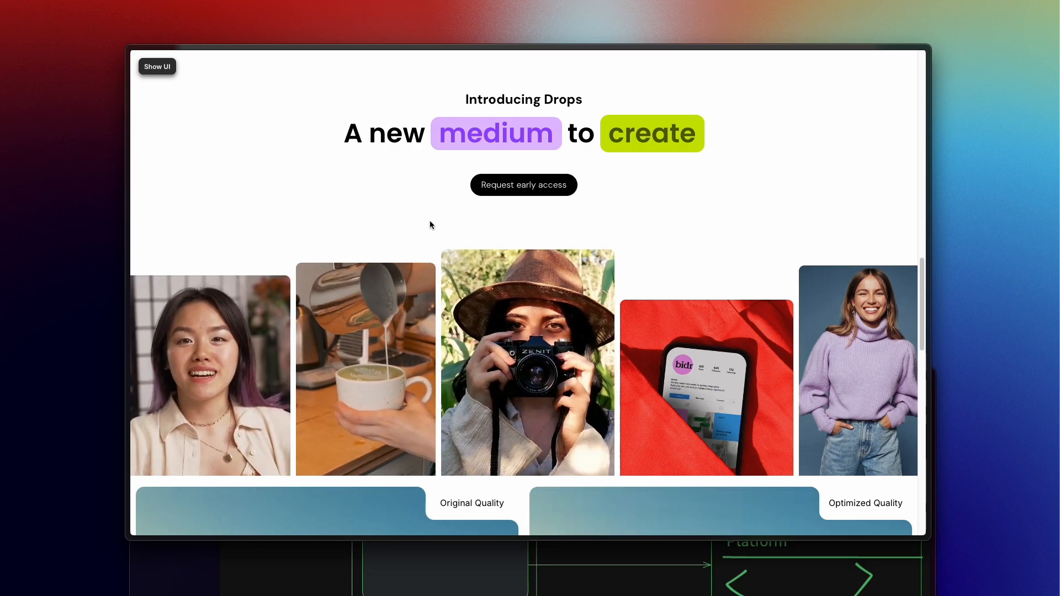
Return the preview to the hero headline over the aerial farmland video.
scroll(down, 3)
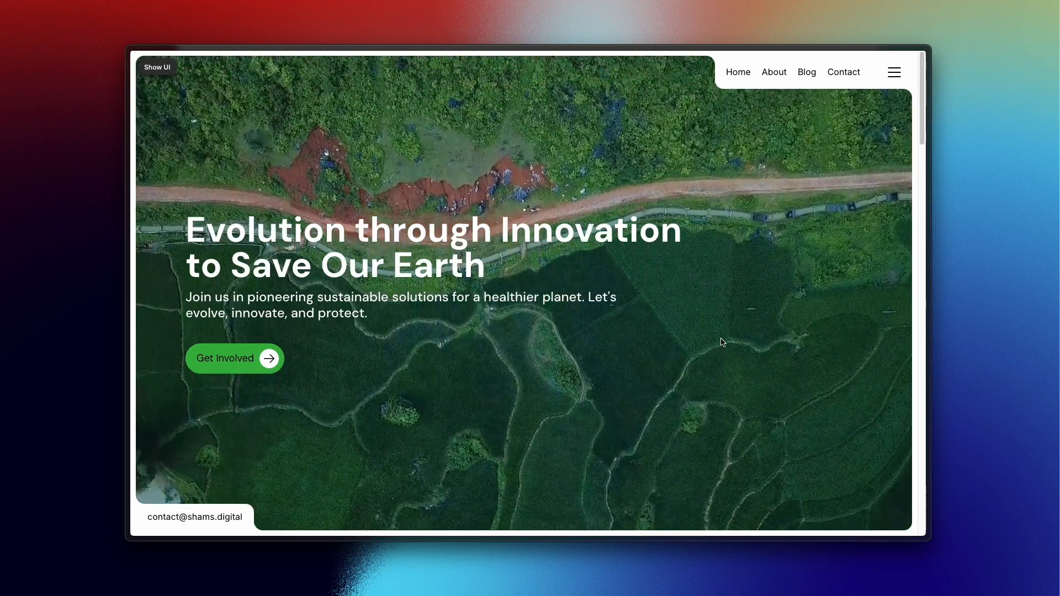
Scroll down to the 'Hi! I'm Natalia' section with the circular portrait video.
scroll(down, 3)
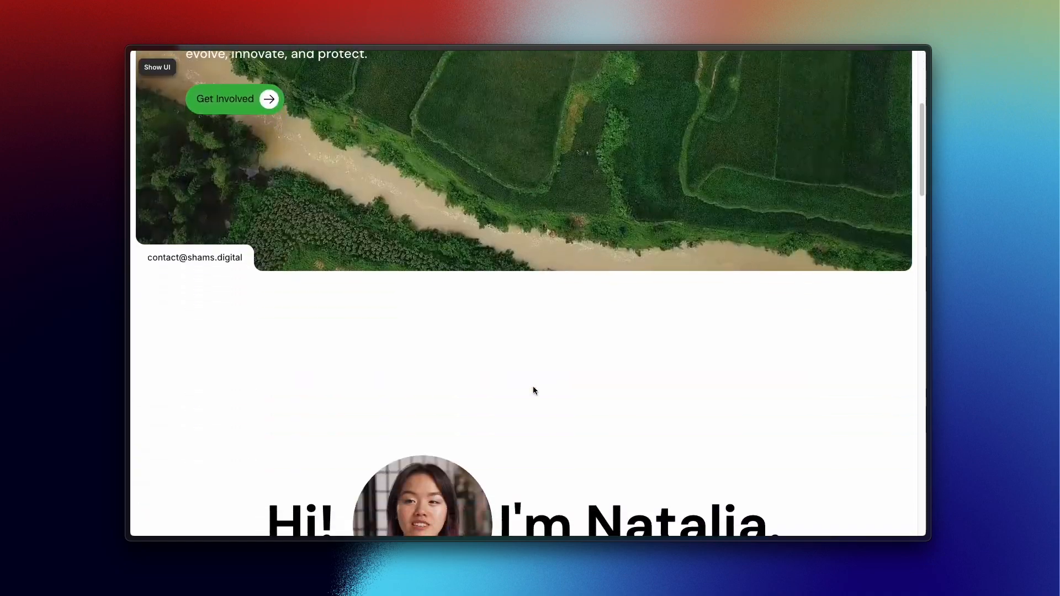
scroll(down, 3)
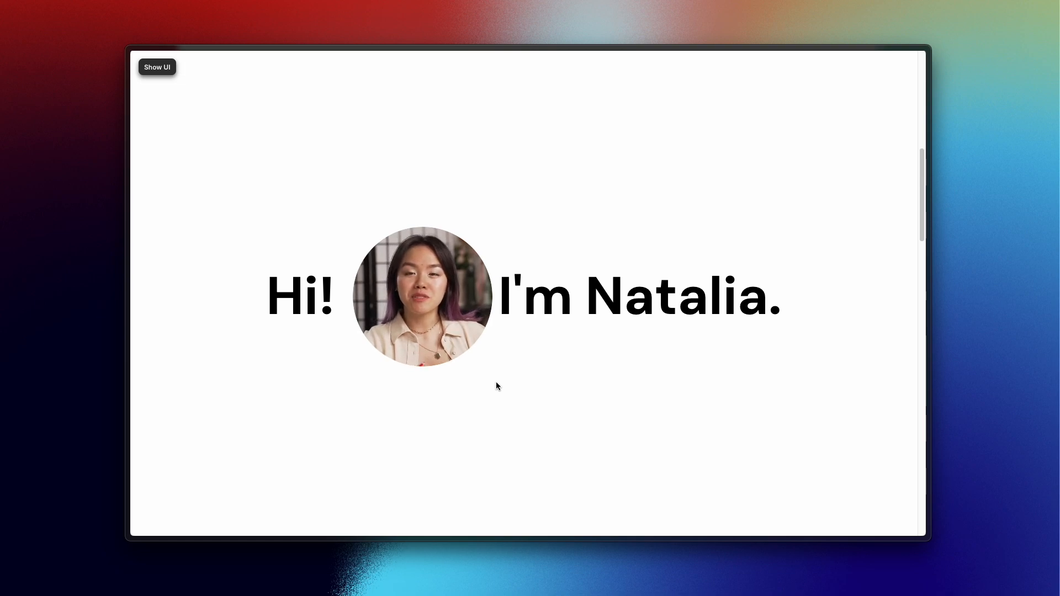
mouse_move(474, 378)
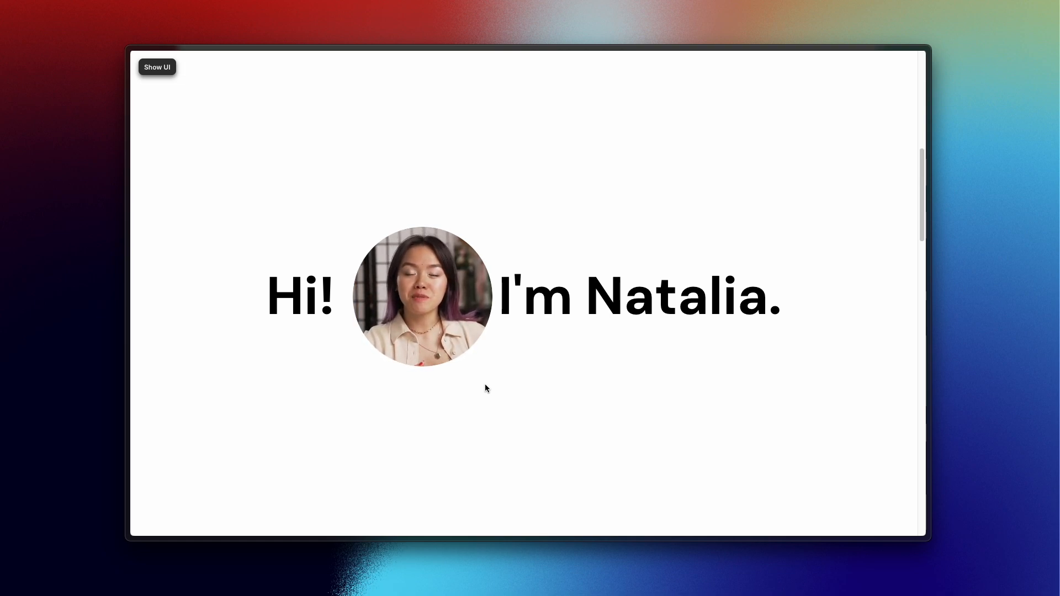
mouse_move(446, 395)
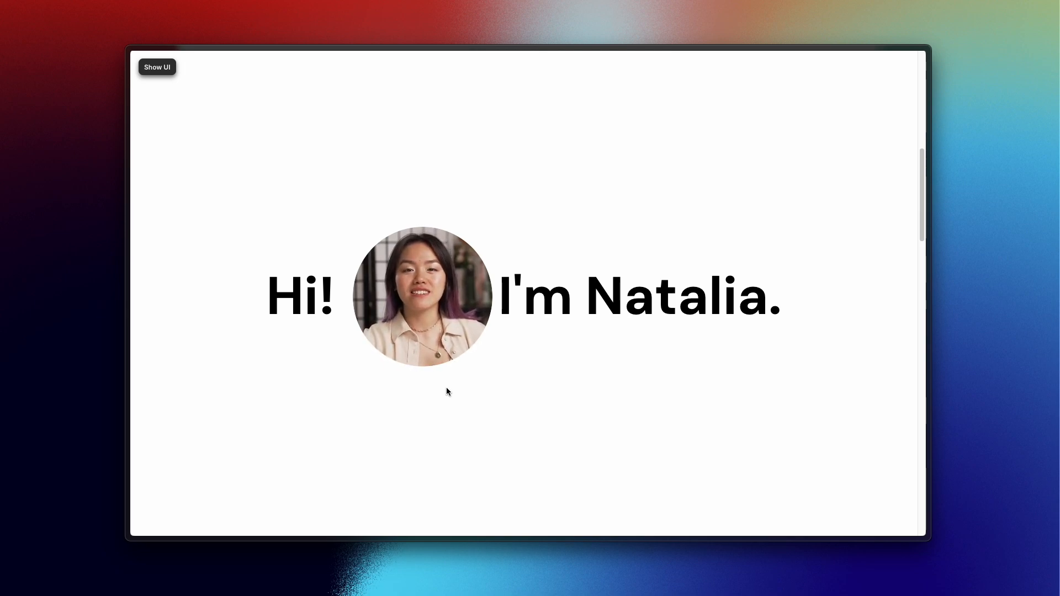
scroll(down, 3)
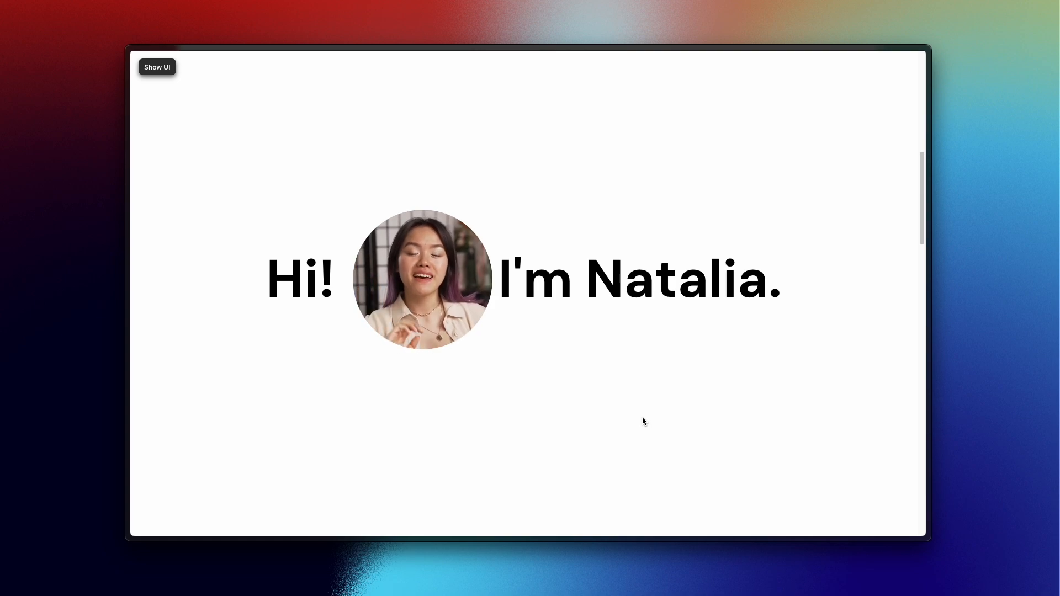
mouse_move(651, 418)
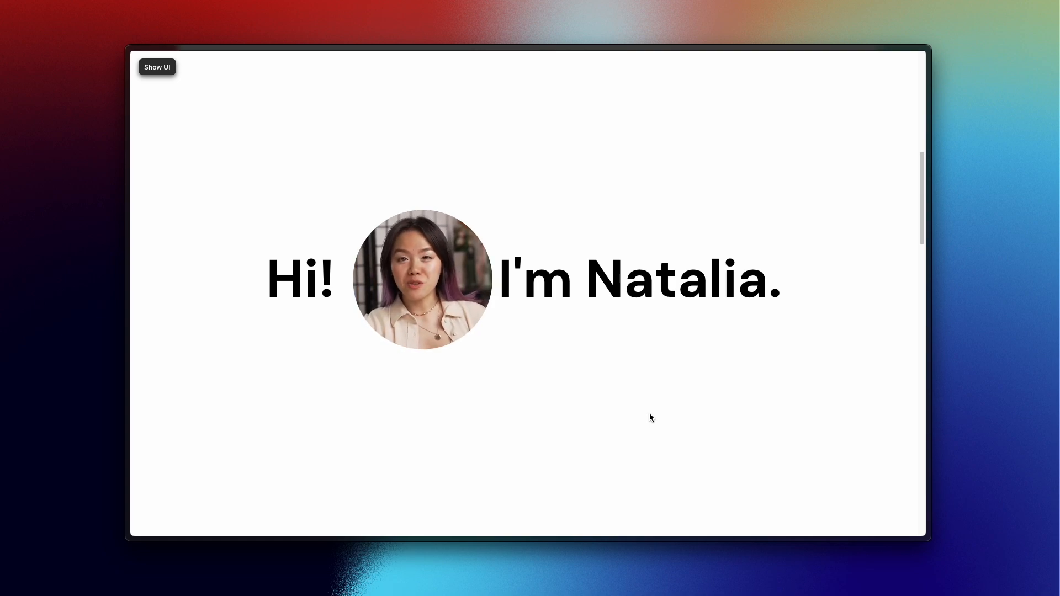
mouse_move(696, 551)
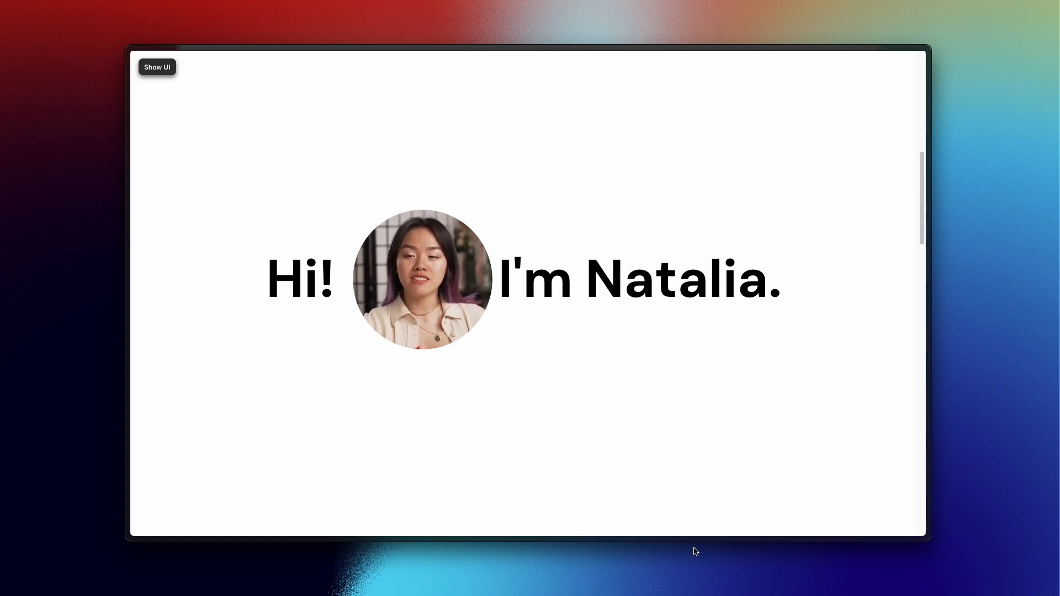
mouse_move(681, 467)
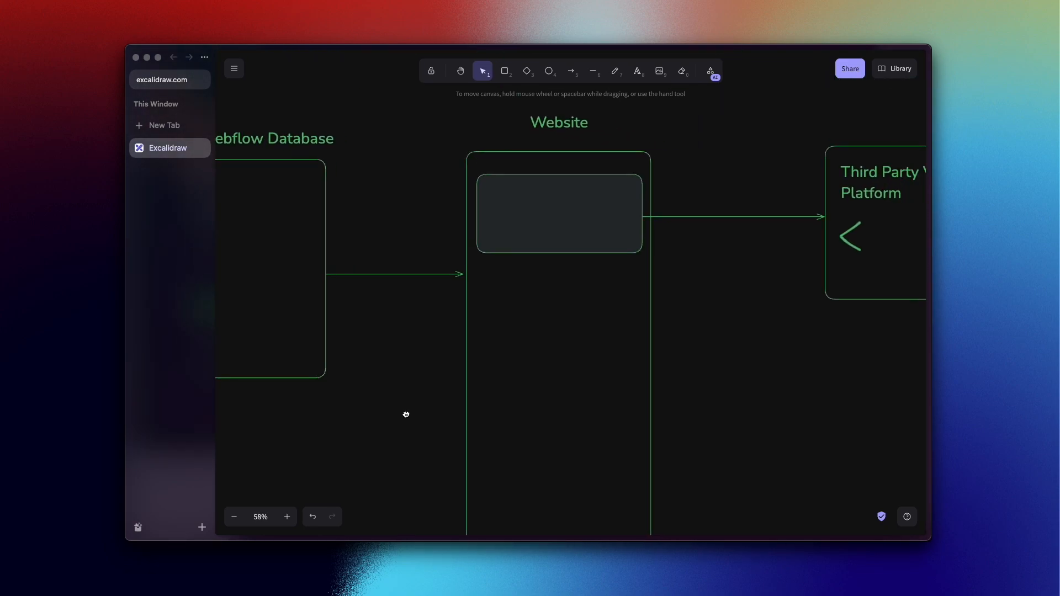
Pencil-sketch the video hosting title underline, a crossed-out back arrow, and a Webflow underline.
click(558, 213)
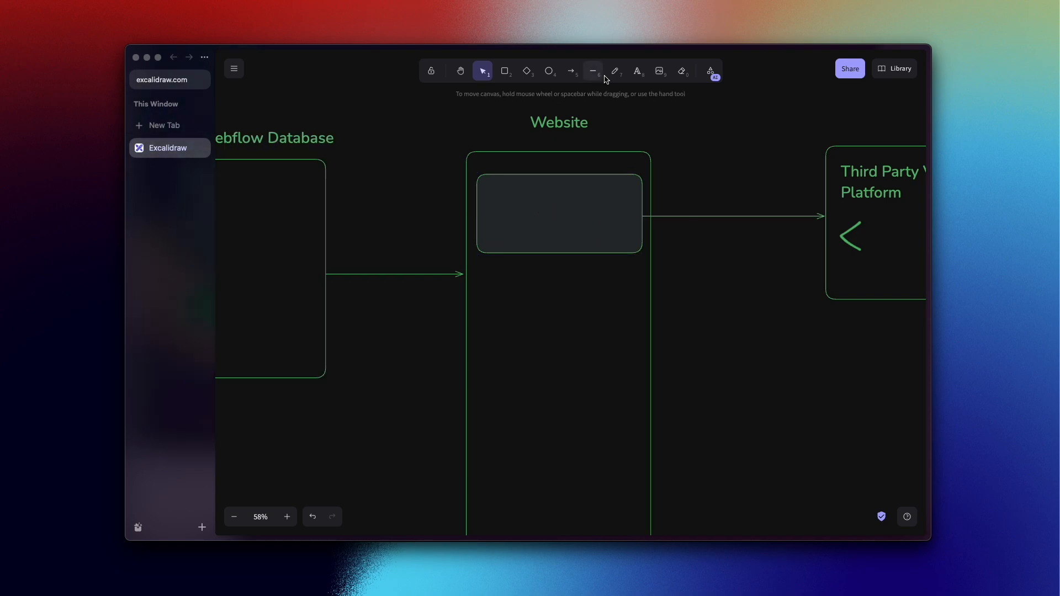
click(614, 71)
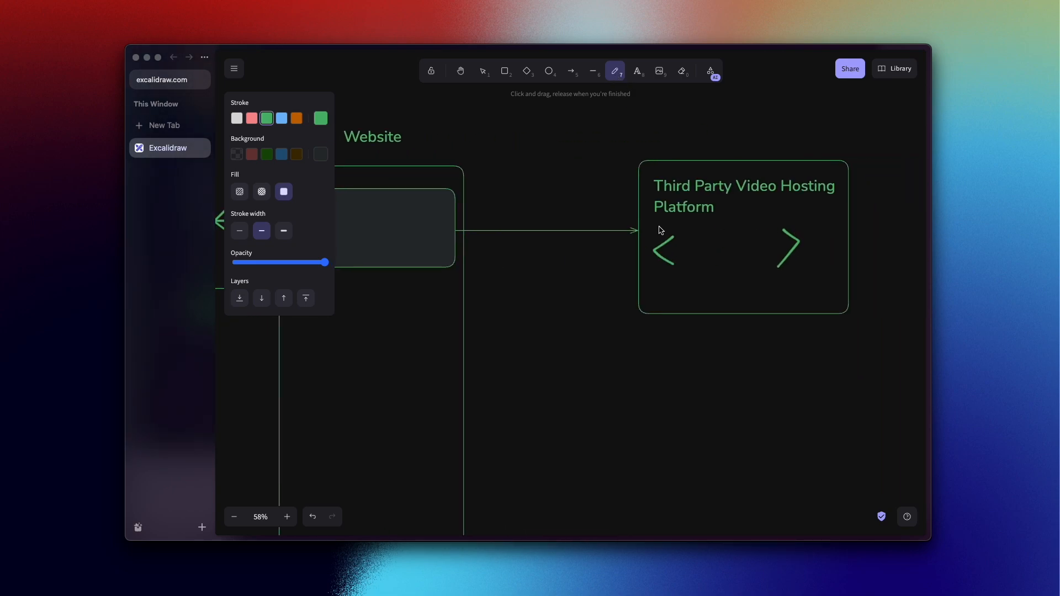
drag(660, 229, 838, 223)
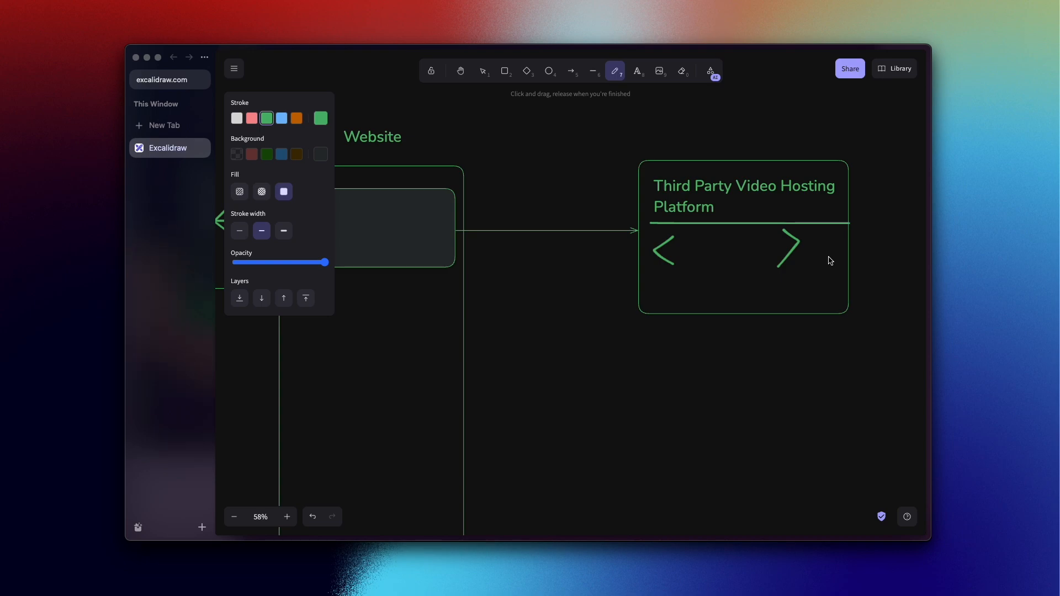
mouse_move(610, 290)
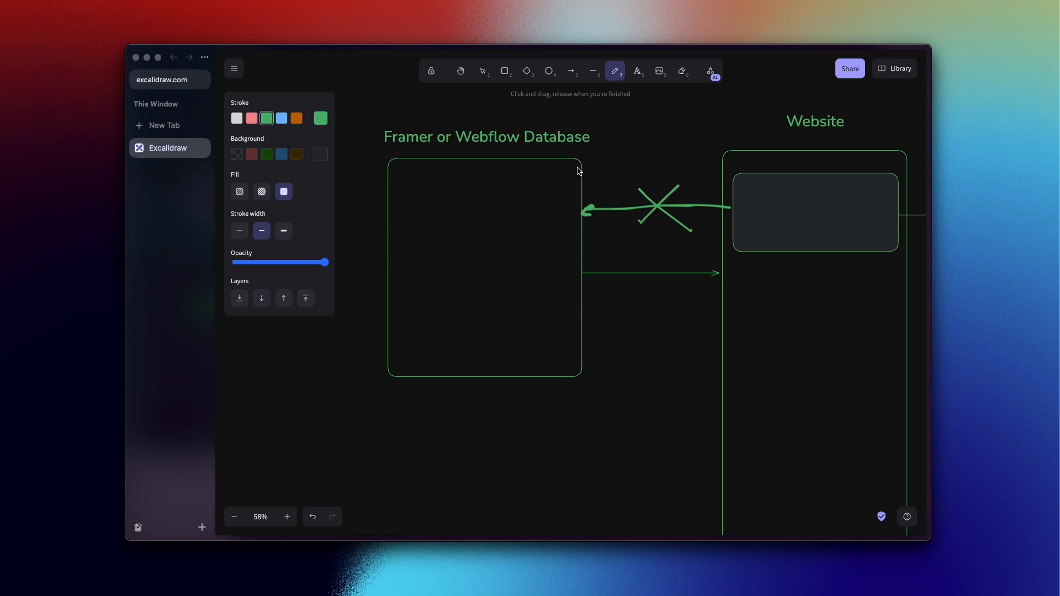
mouse_move(683, 280)
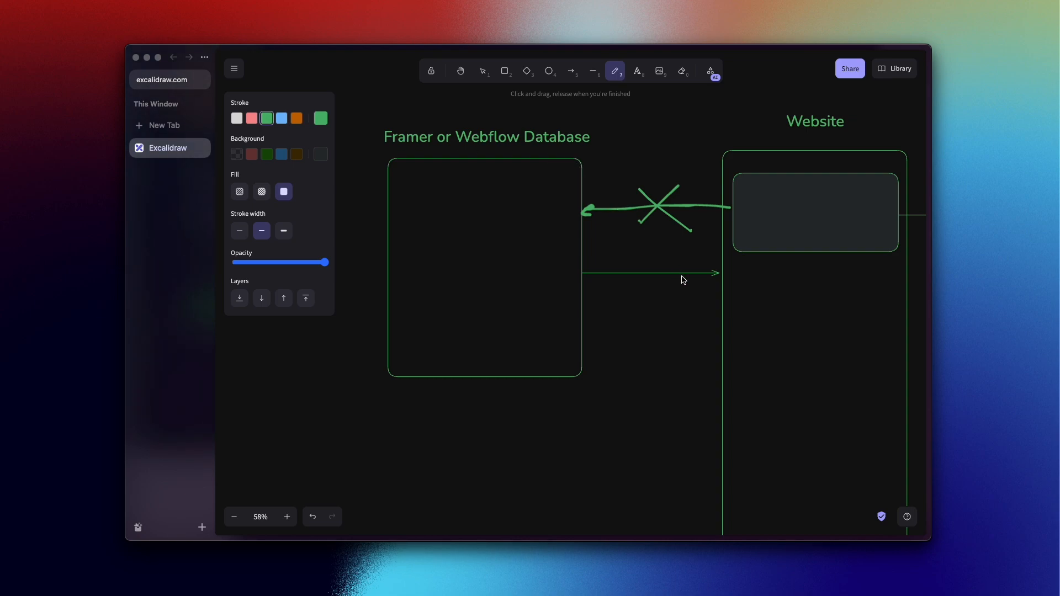
mouse_move(519, 274)
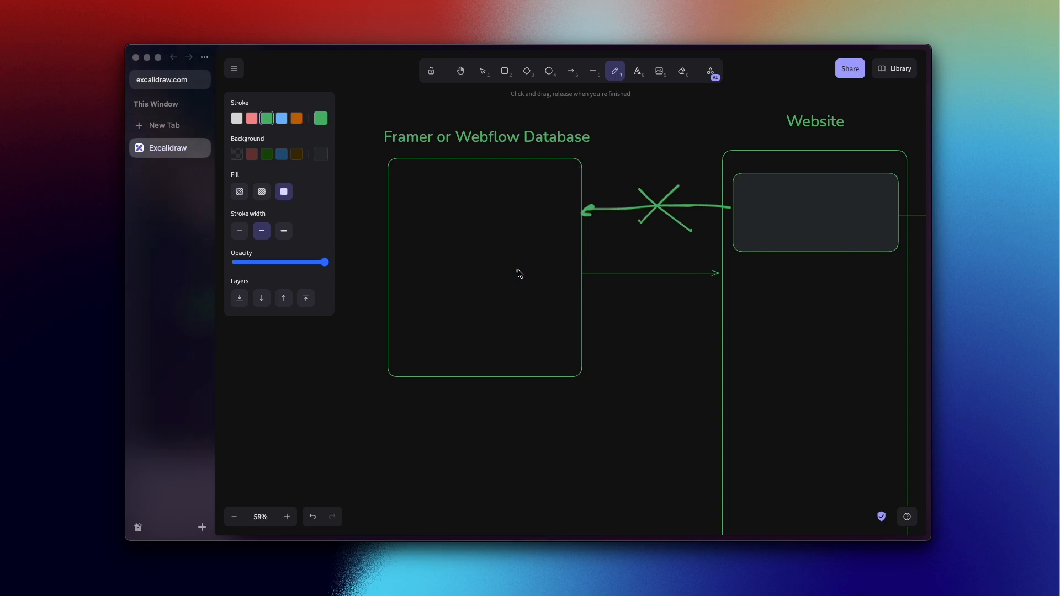
drag(514, 277, 554, 280)
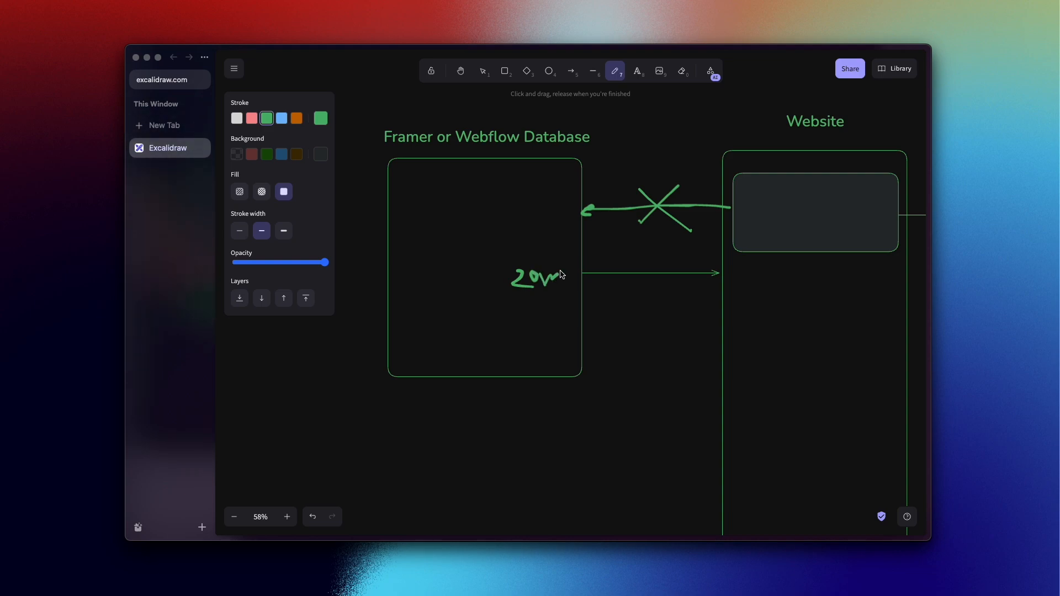
drag(458, 145, 510, 148)
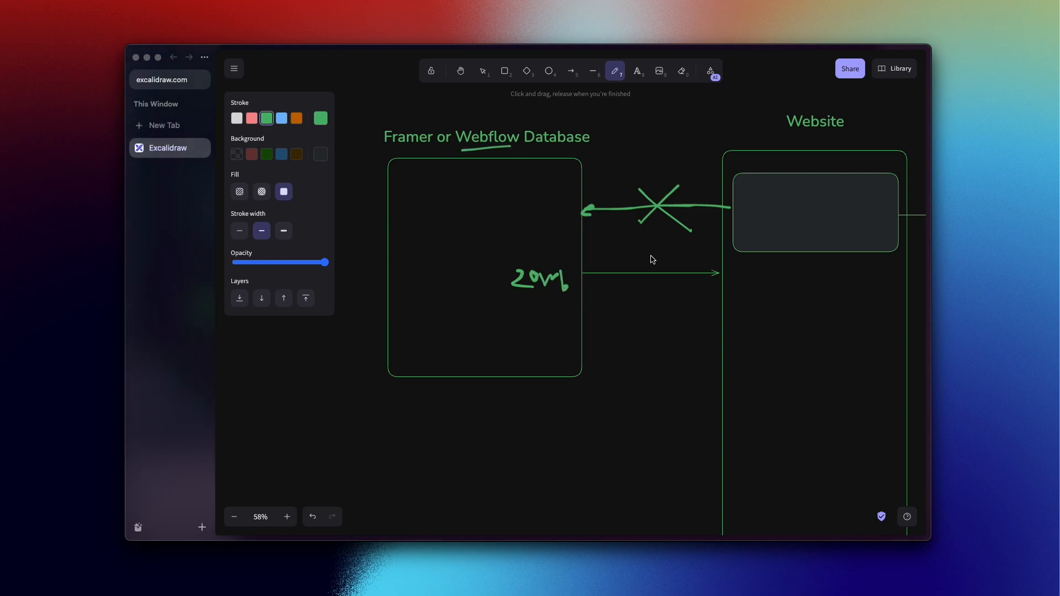
click(483, 70)
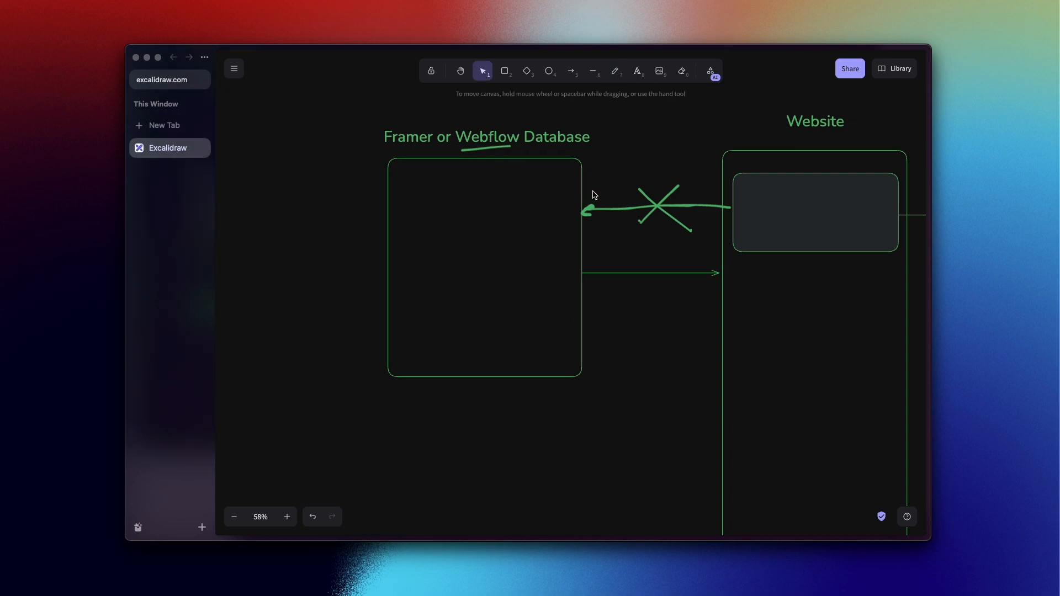
click(665, 208)
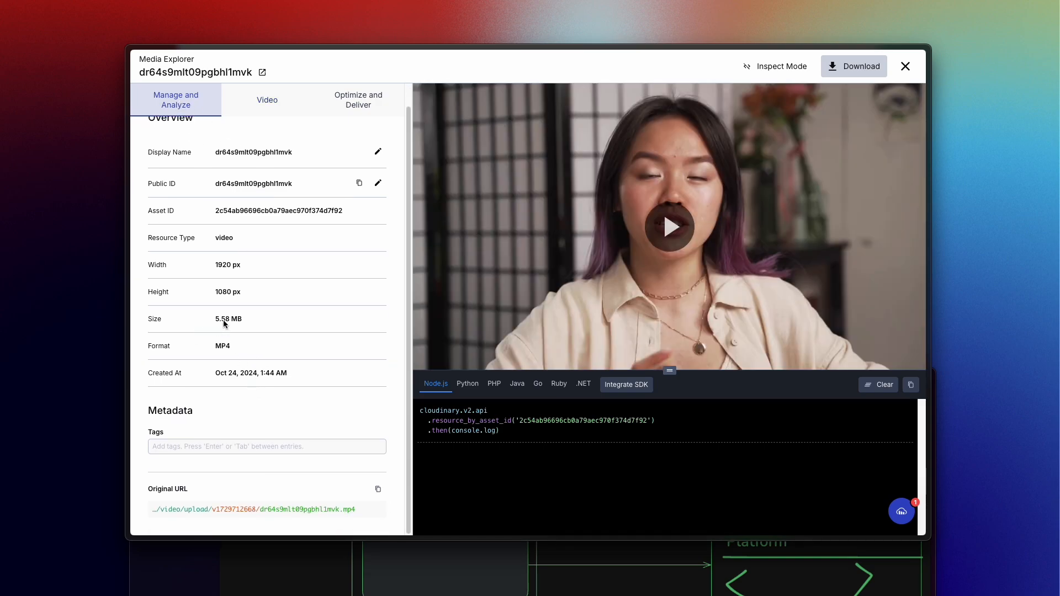
Copy the Original URL of video asset dr64s9mlt09pgbhl1mvk in Manage and Analyze.
double_click(228, 318)
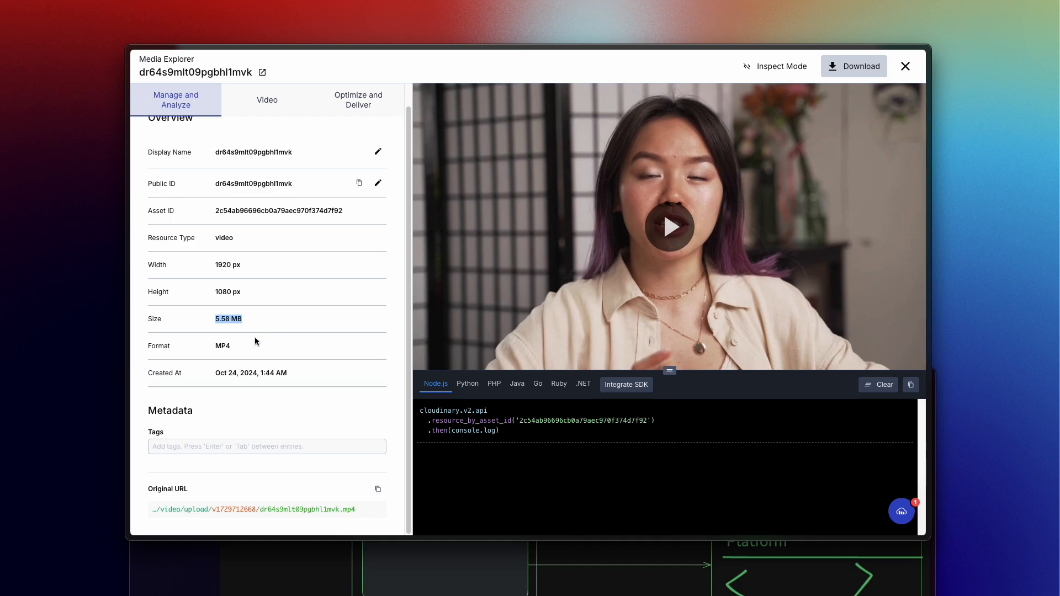
mouse_move(280, 440)
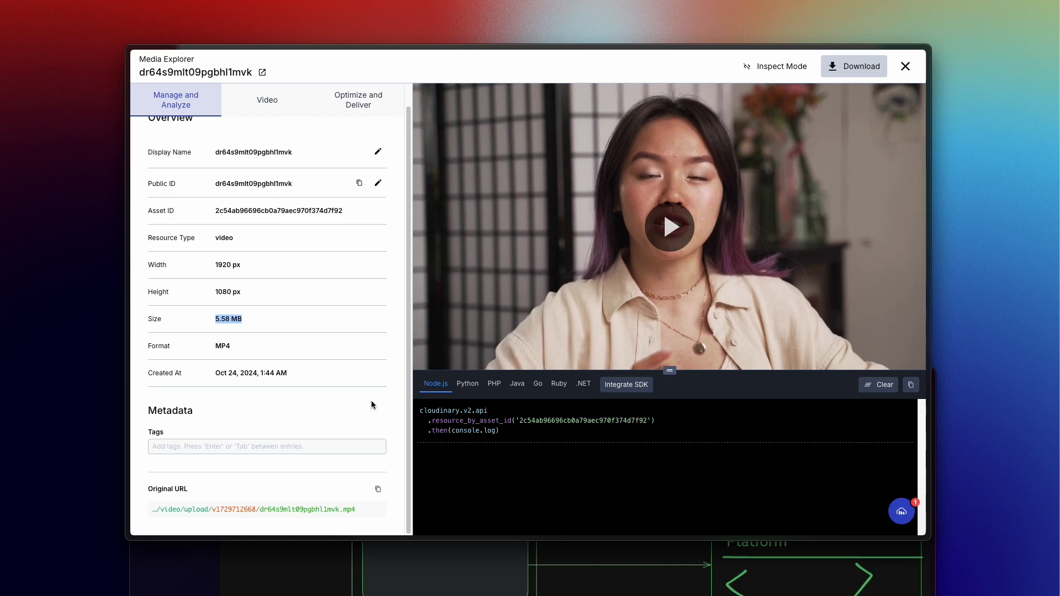
mouse_move(375, 499)
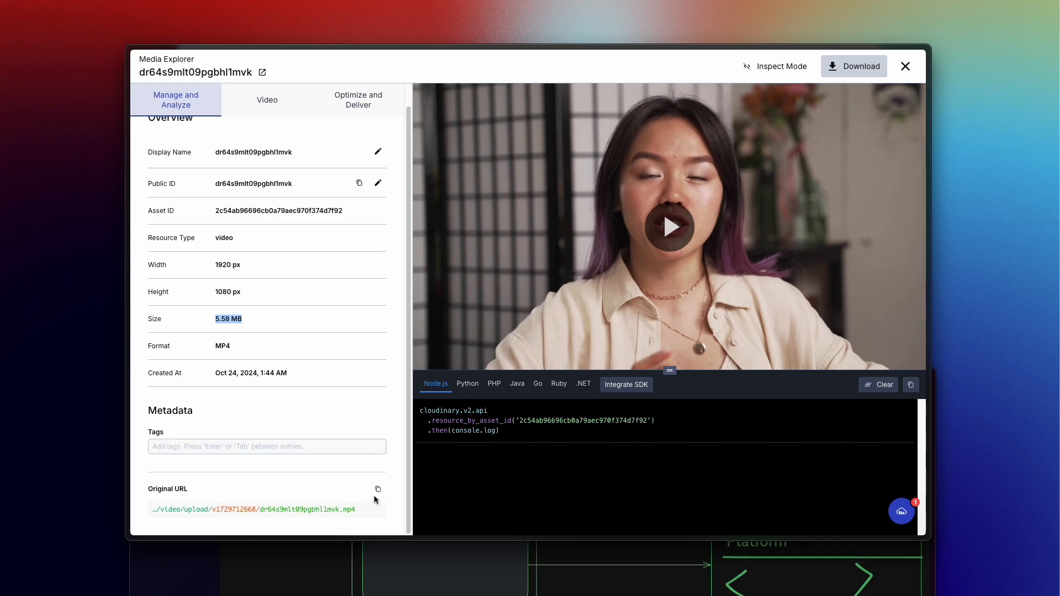
click(377, 489)
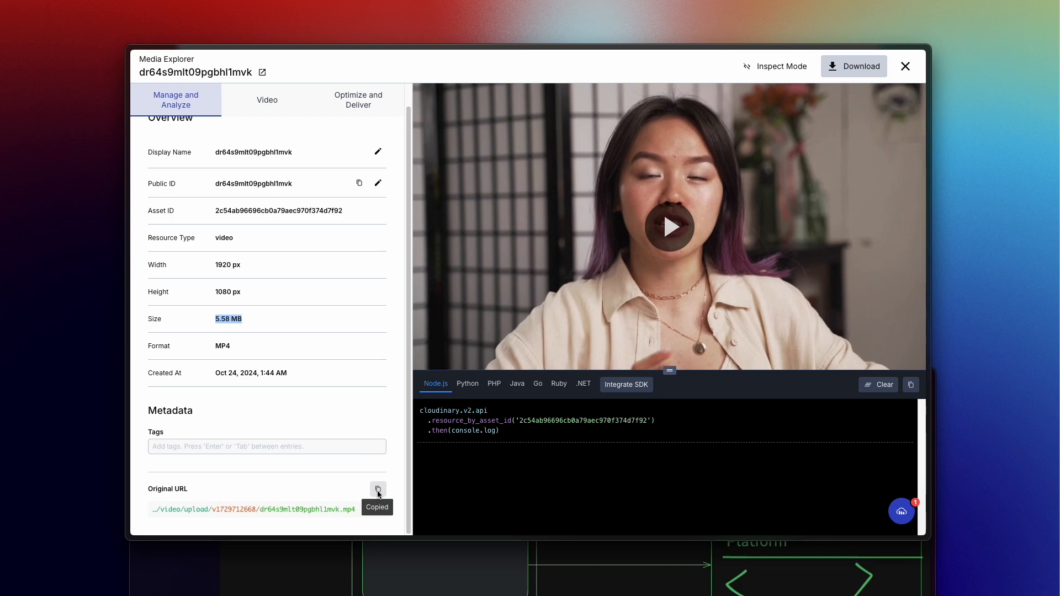
click(364, 99)
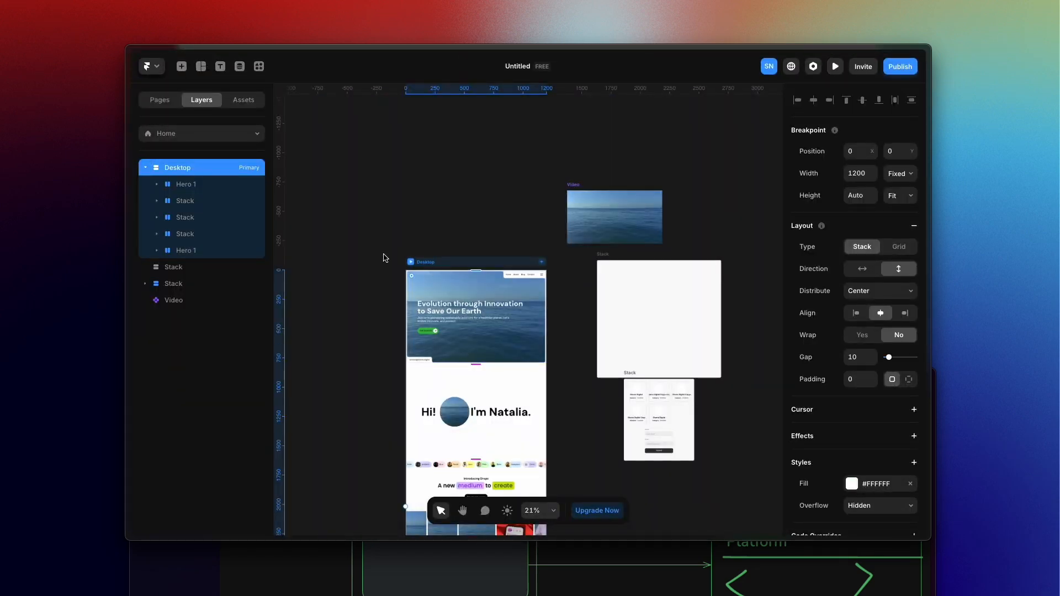
Insert a Video element found by searching 'vid' and paste the Cloudinary video URL.
click(181, 66)
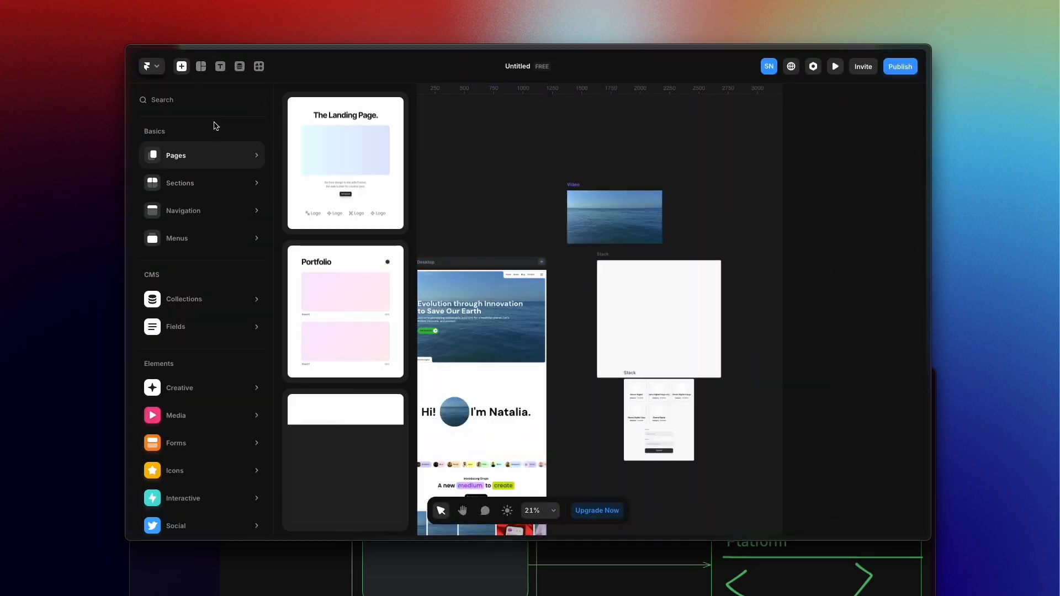
text(vid)
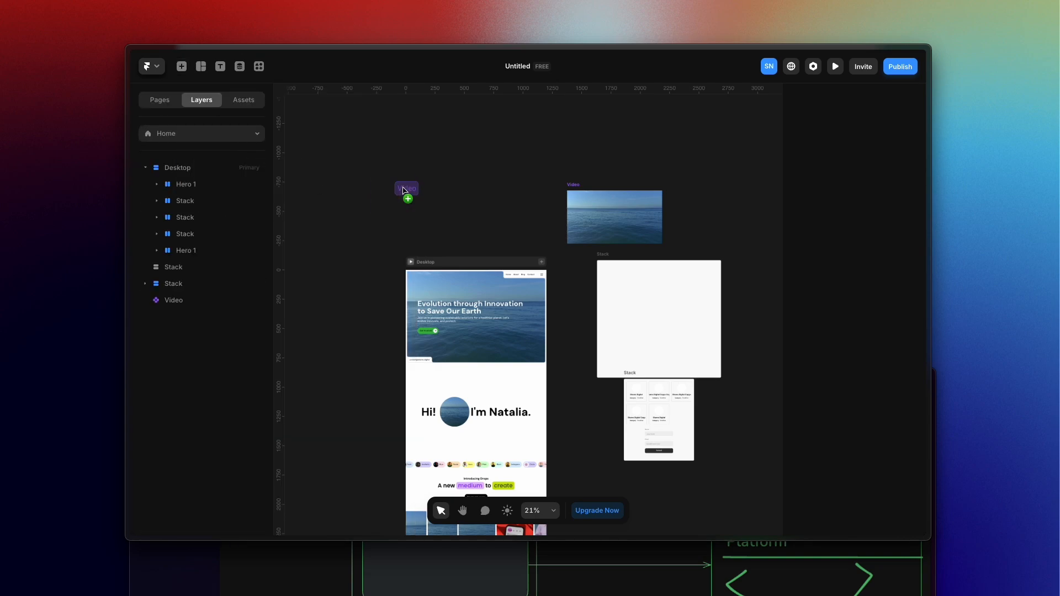
click(406, 187)
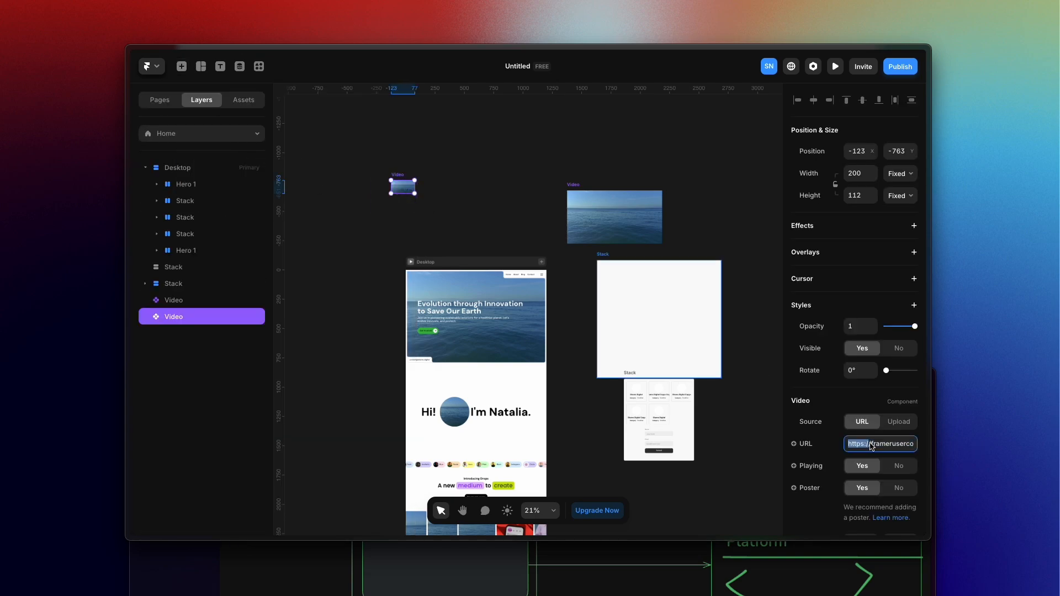
text(4s9mlt09pgbhl1mvk)
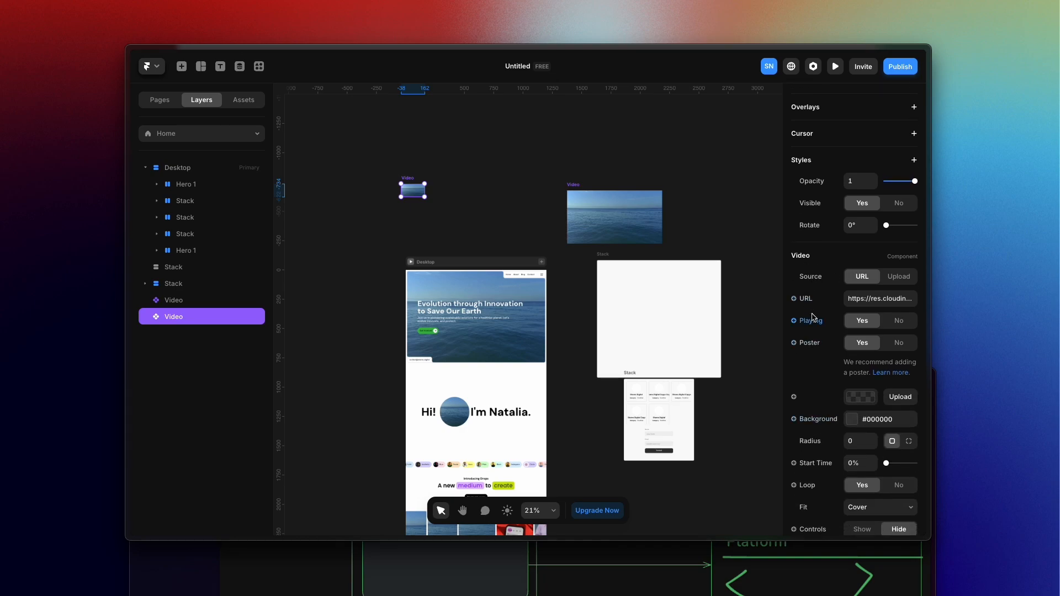
mouse_move(810, 320)
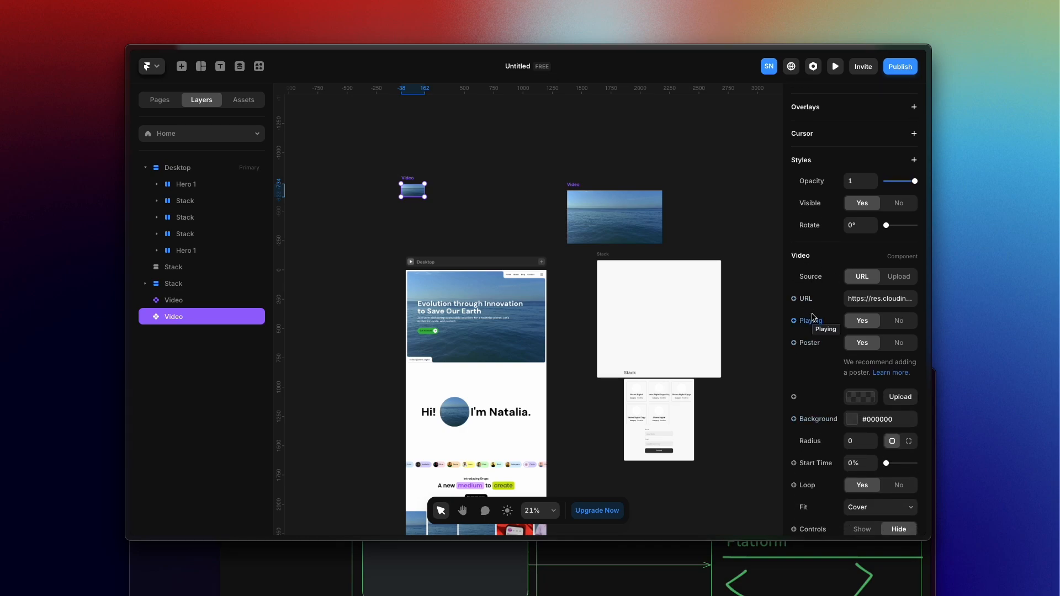
mouse_move(831, 326)
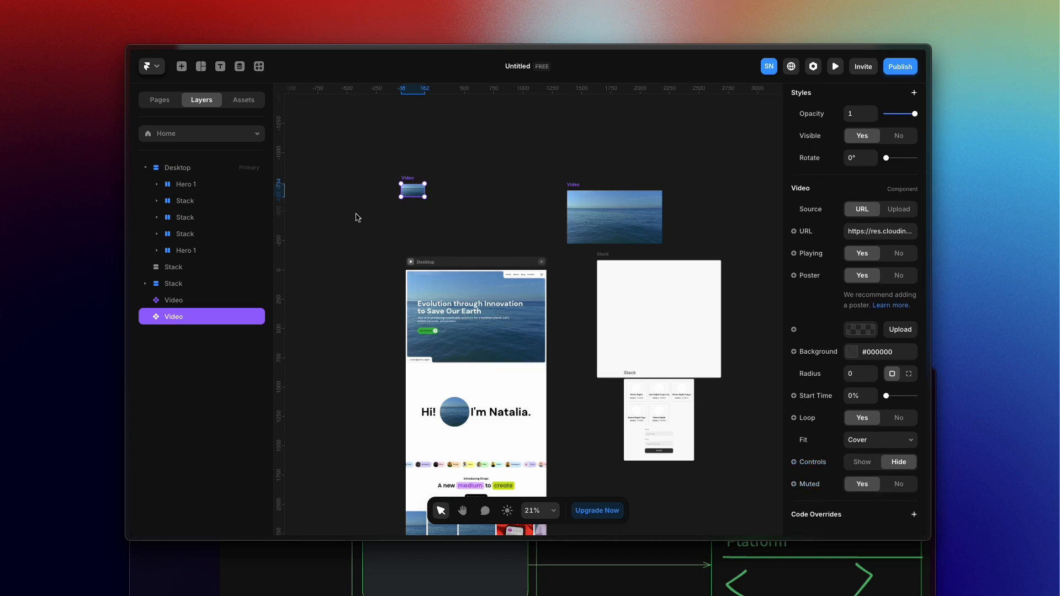
Wrap the video in a content-fitting stack and create a component named 'component'.
right_click(413, 189)
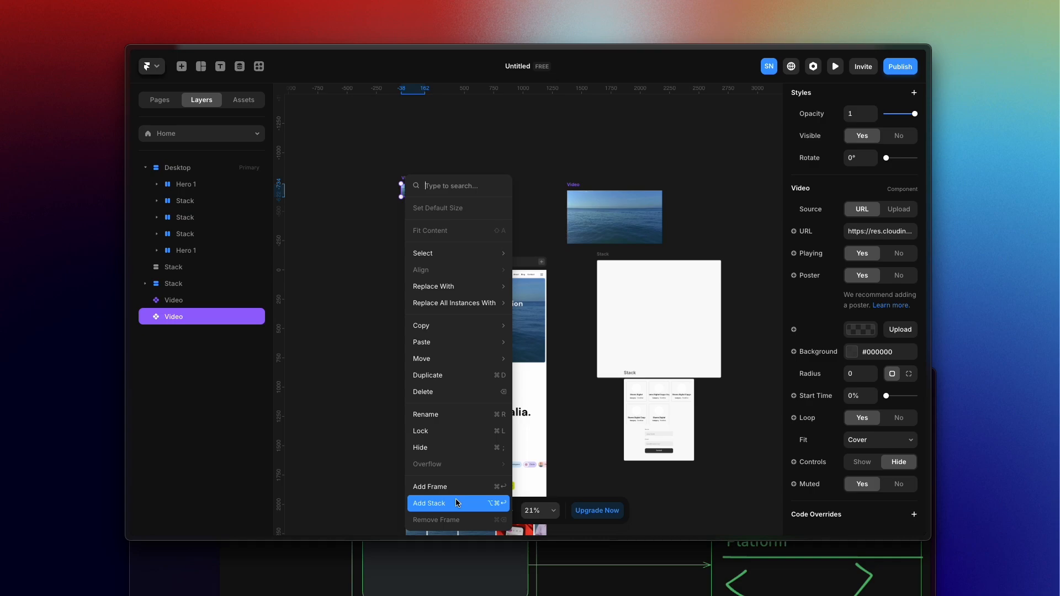
click(428, 503)
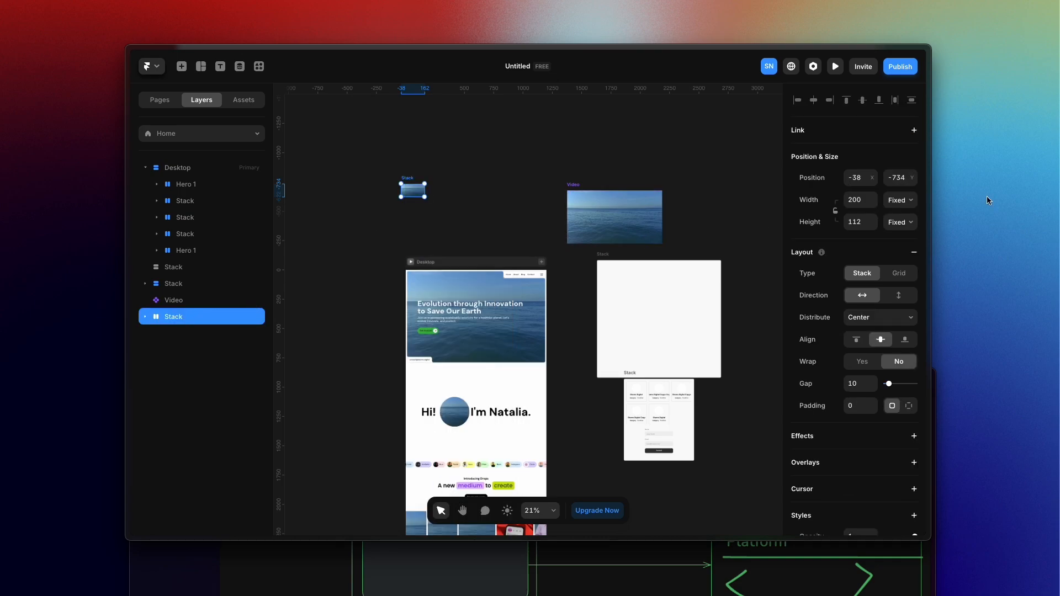
click(898, 199)
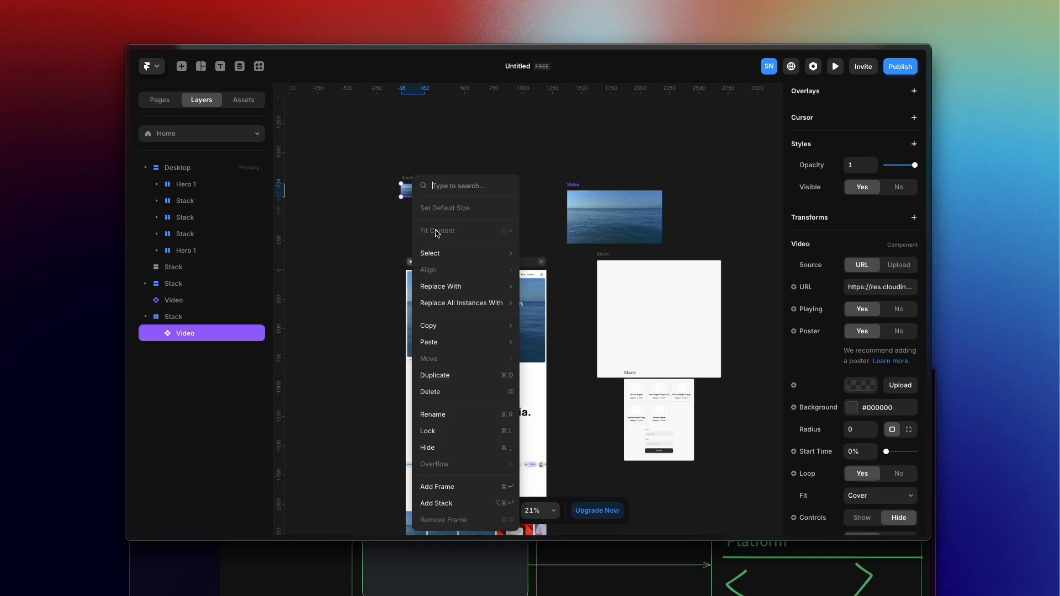
click(173, 317)
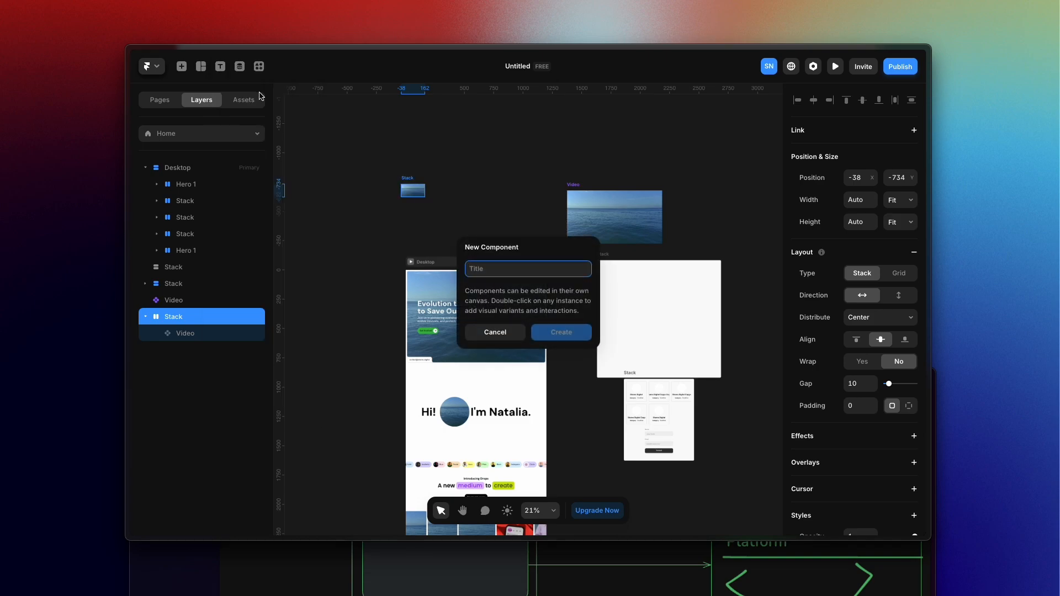
text(component)
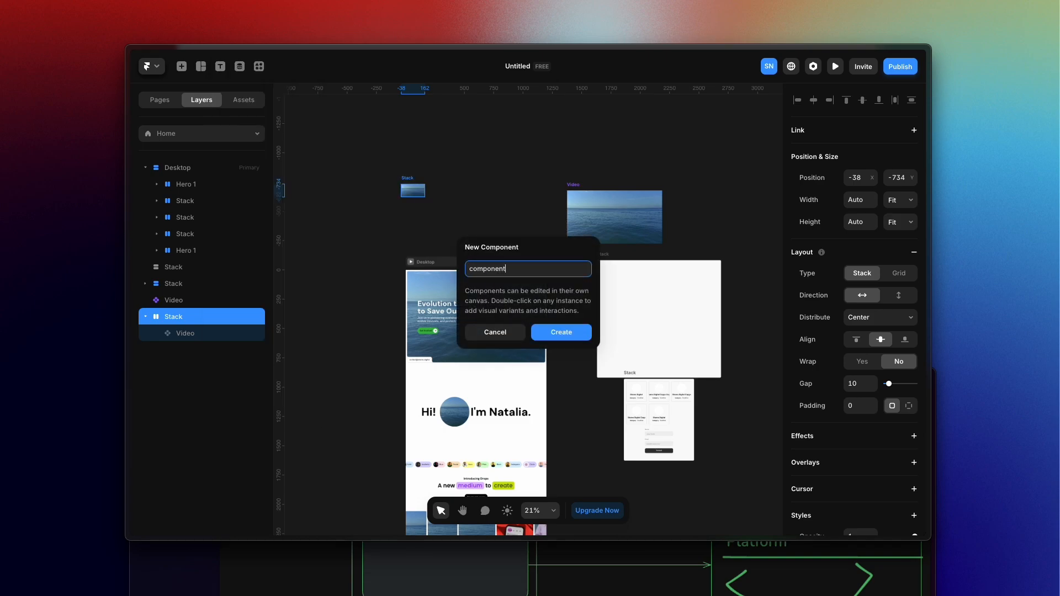
click(561, 332)
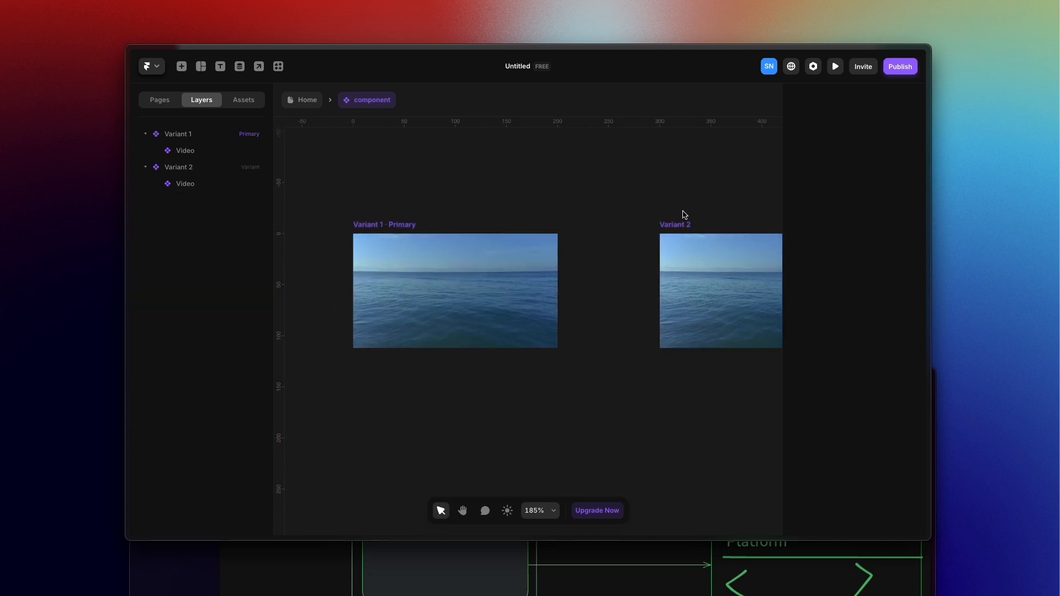
Select Variant 2's video, toggle Playing off and on, and set Muted to No.
click(178, 166)
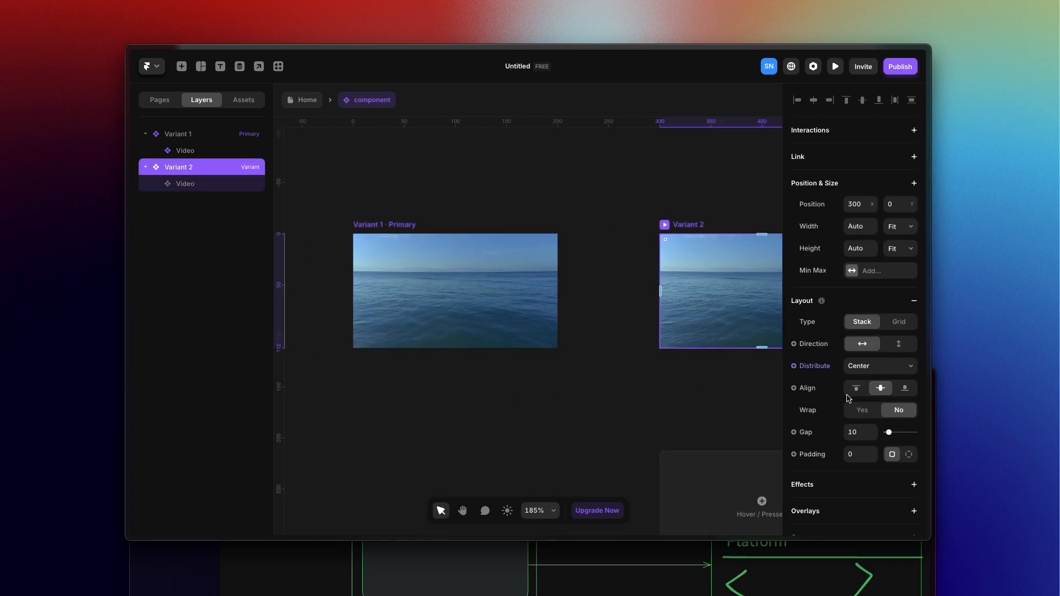
click(184, 183)
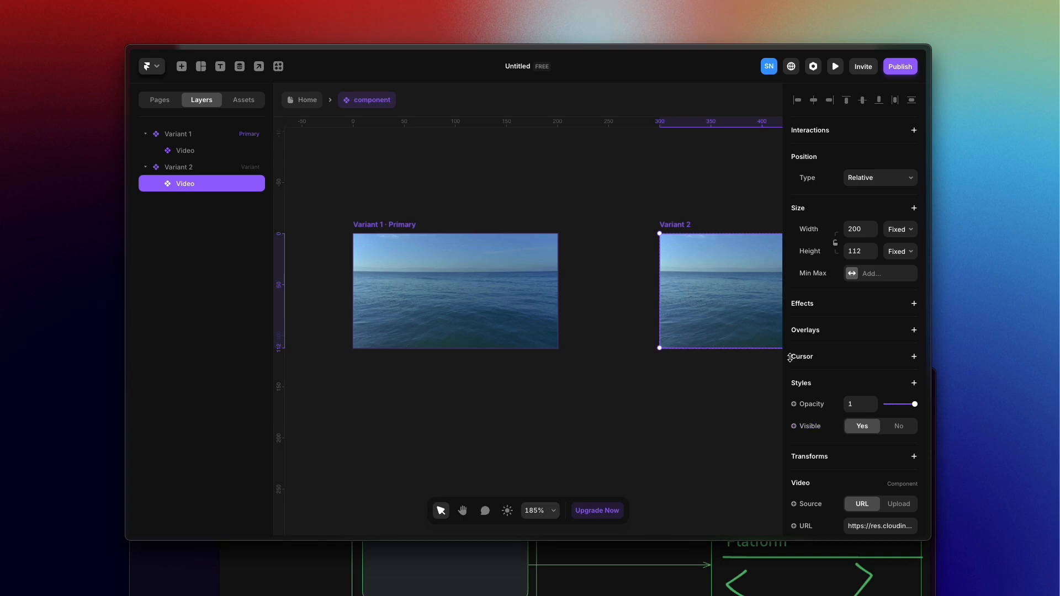
scroll(down, 3)
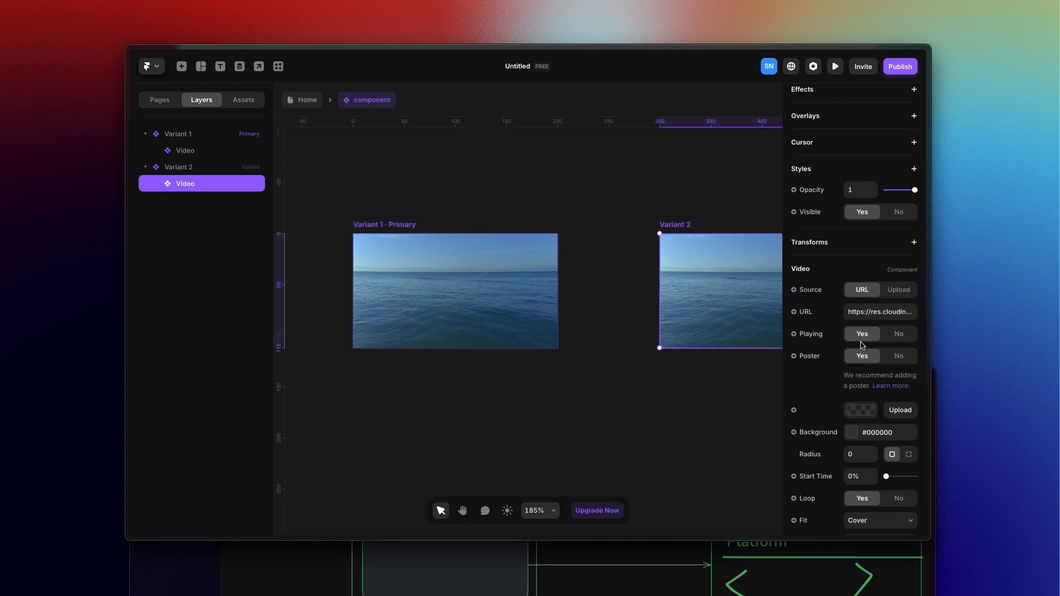
click(898, 333)
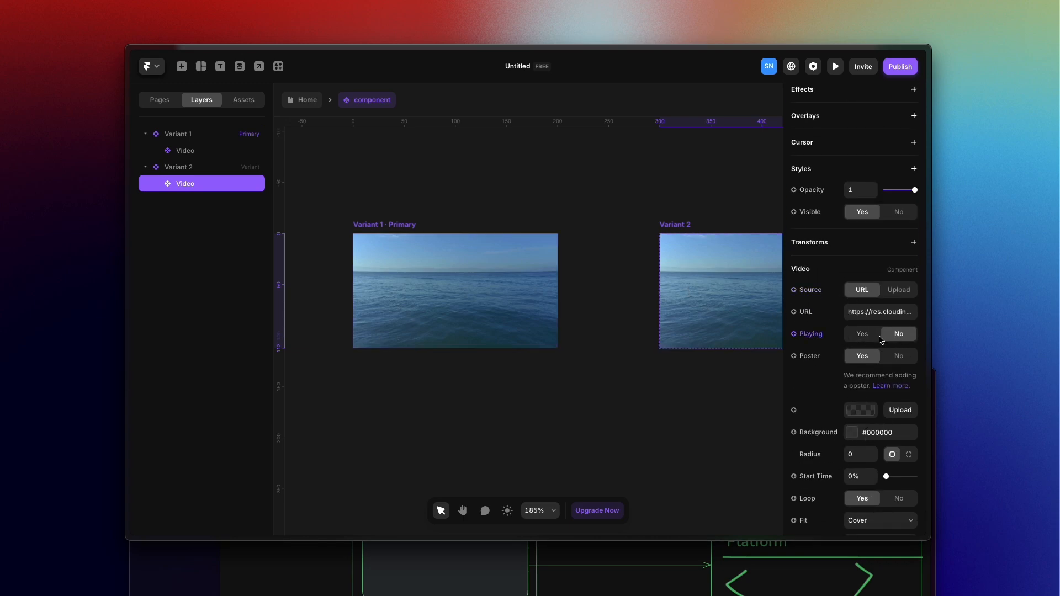
click(862, 334)
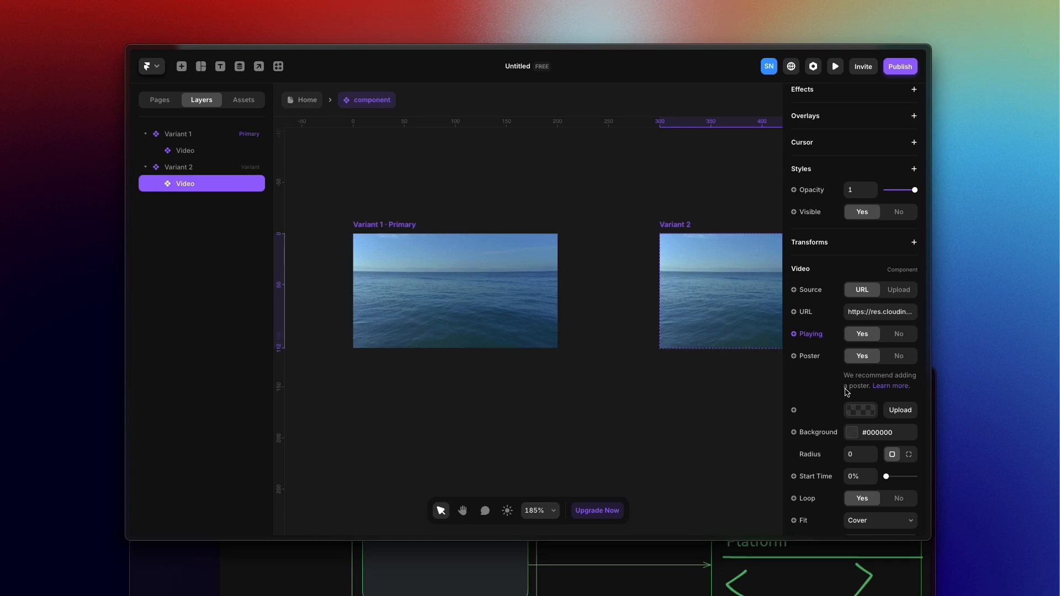
scroll(down, 3)
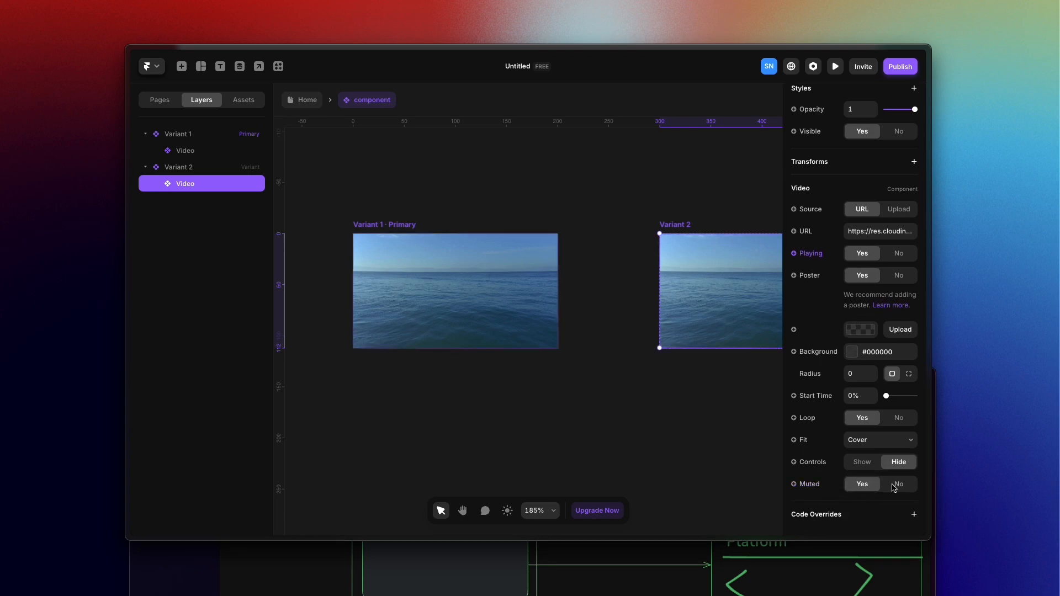
click(899, 484)
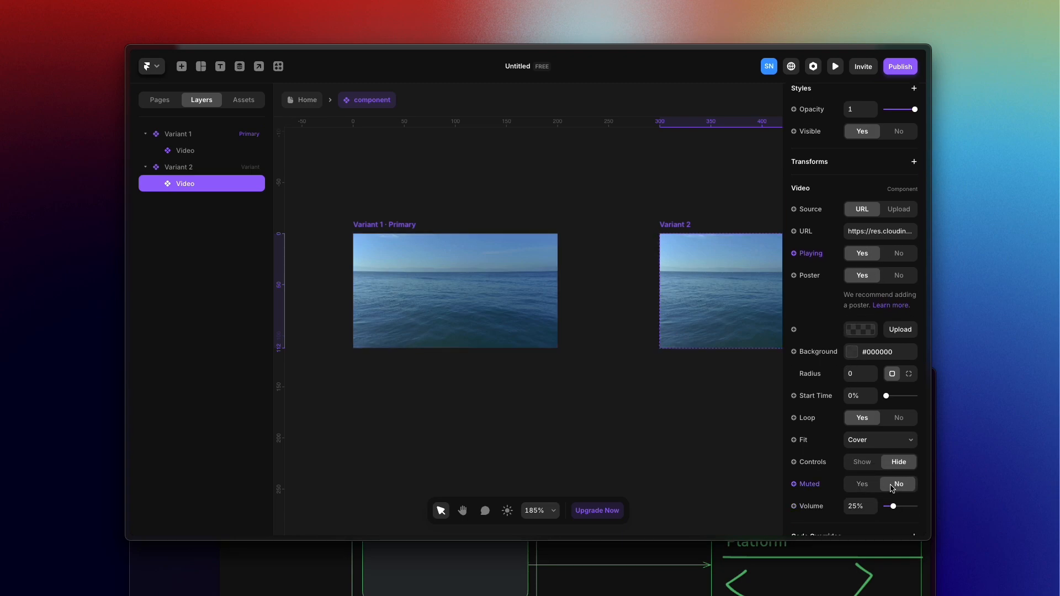
click(898, 485)
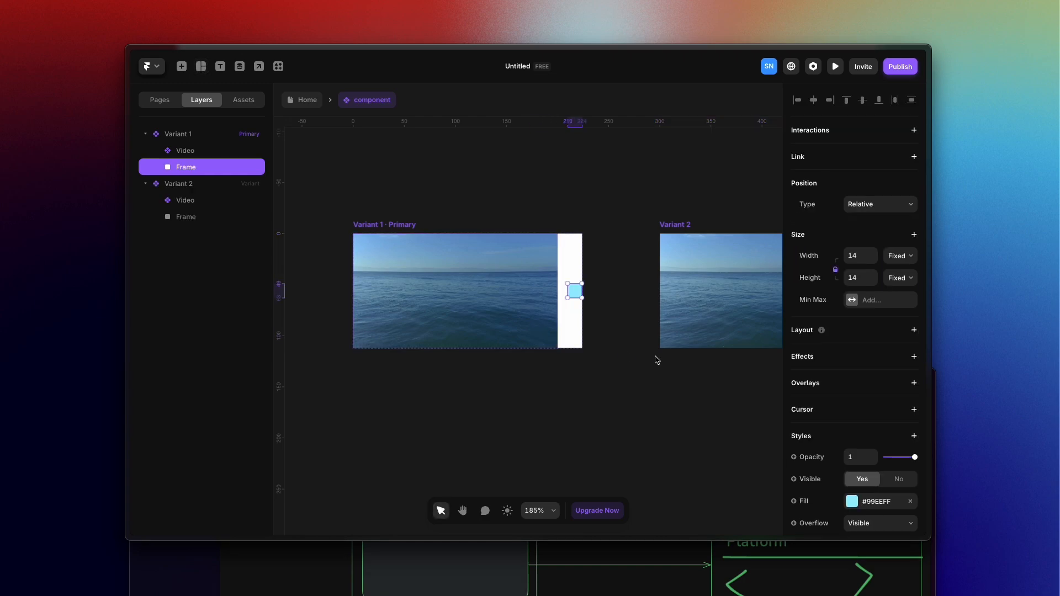
Absolutely position Variant 1's 14×14 frame in the video's bottom-right corner, 10 px inset.
click(879, 204)
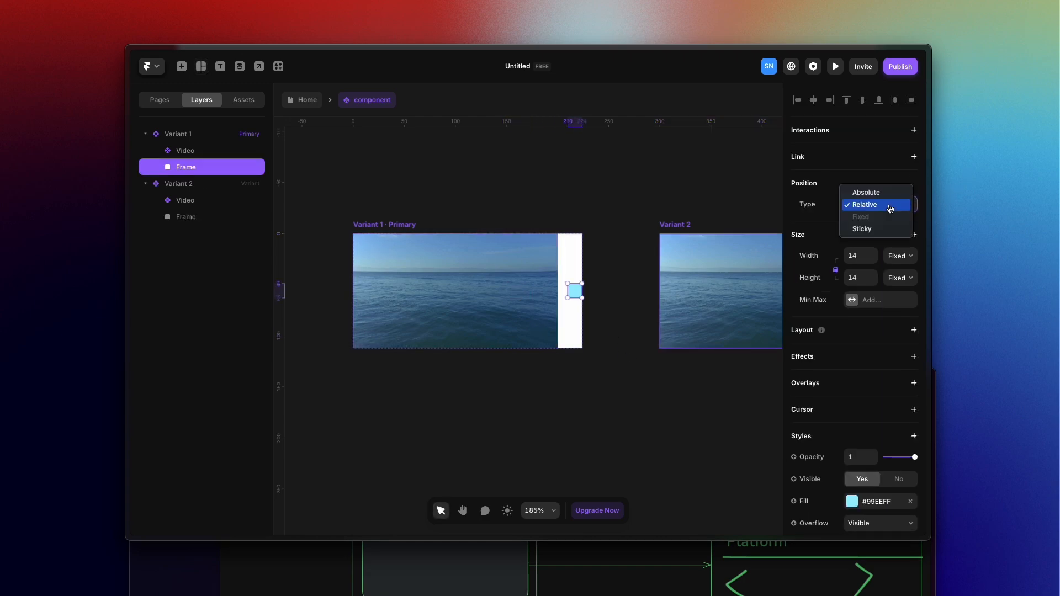
click(866, 193)
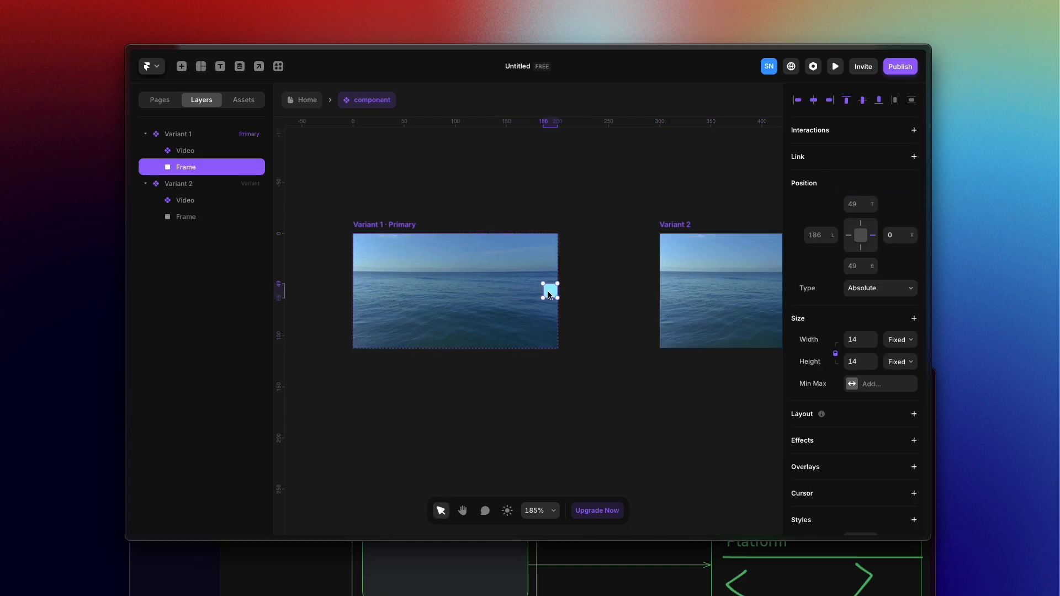
drag(552, 290, 541, 331)
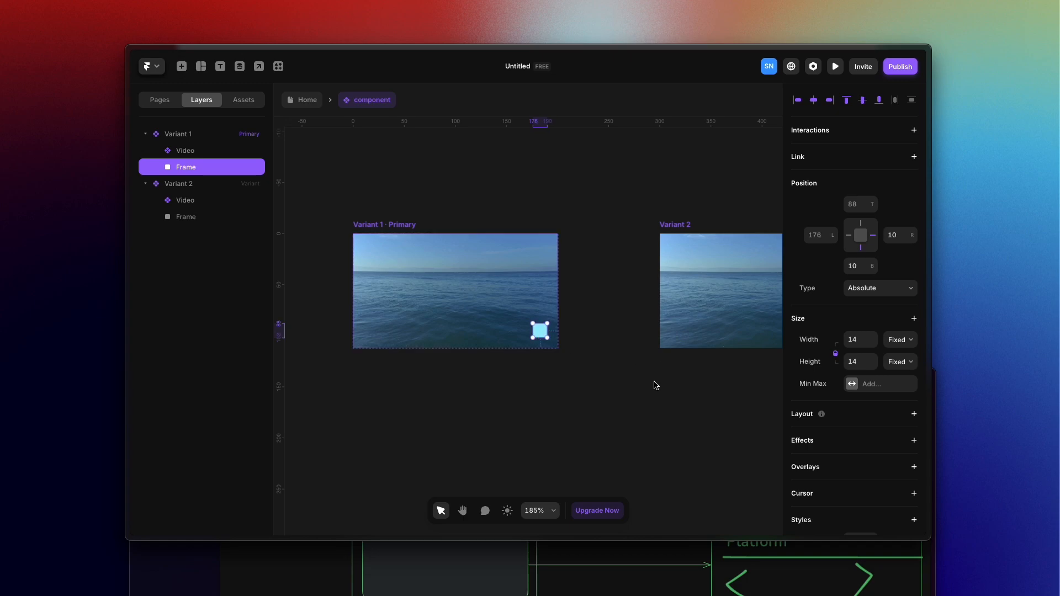
click(185, 151)
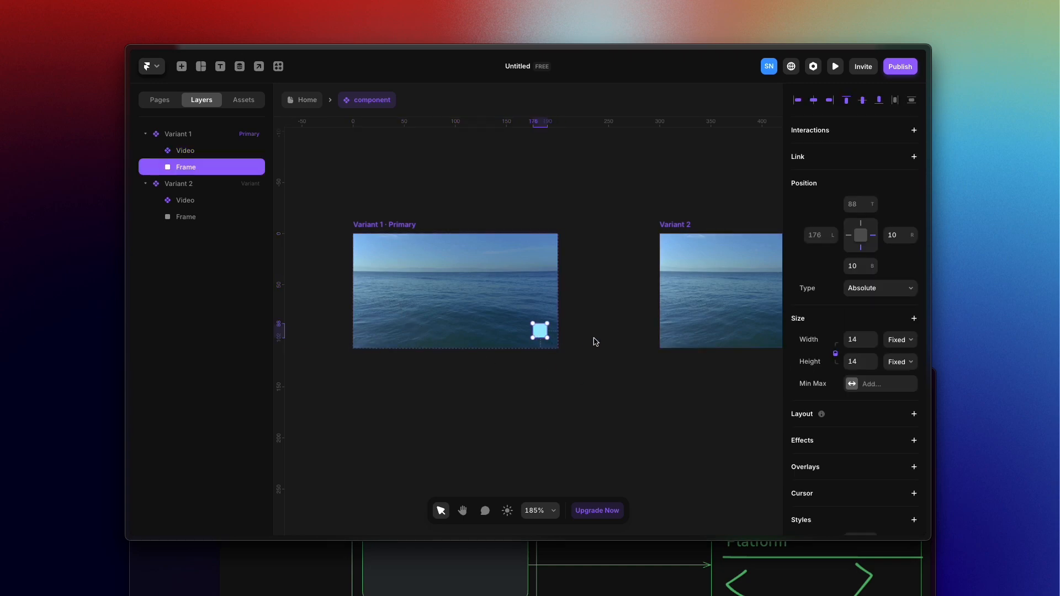
click(184, 200)
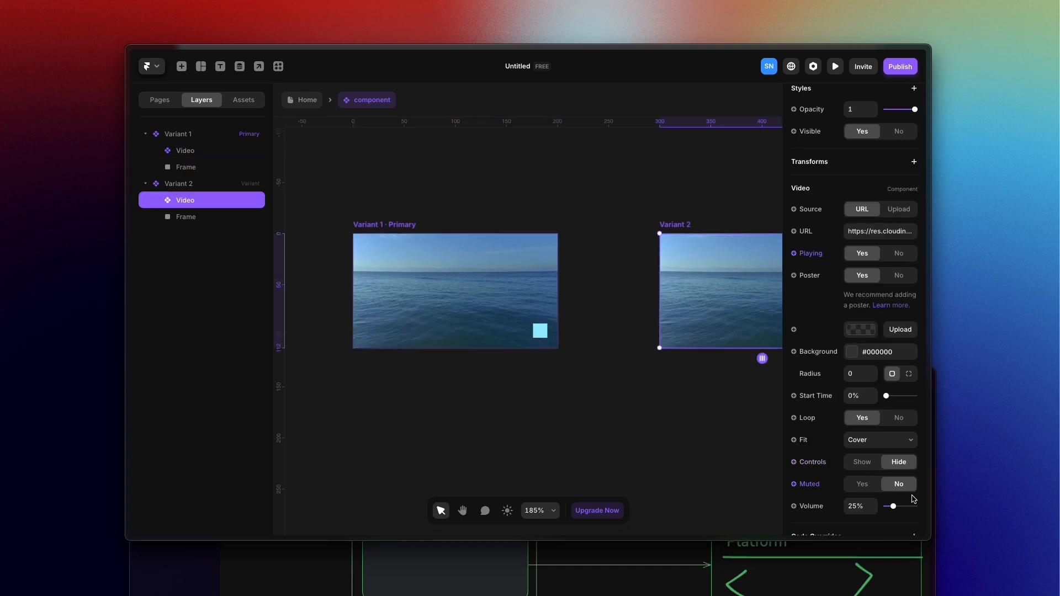
Set Muted to Yes on Variant 2's video.
scroll(down, 3)
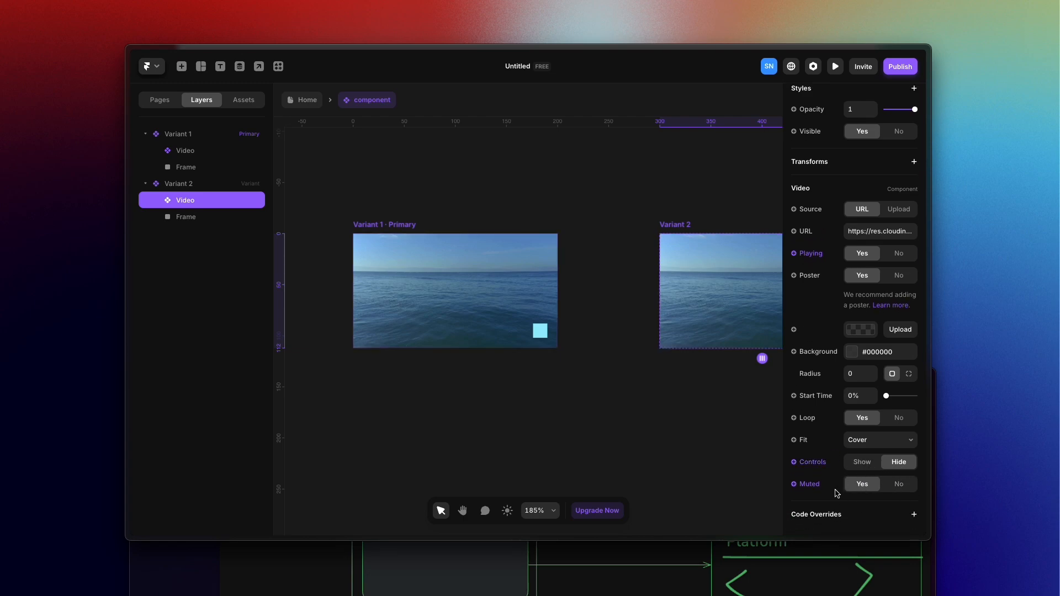
click(898, 483)
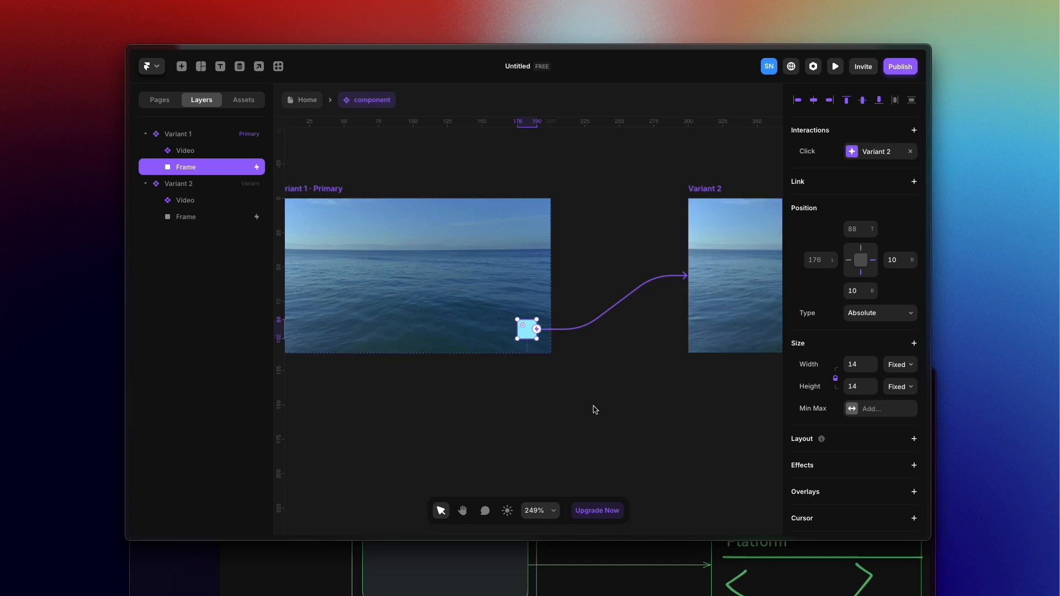
Deselect the square and select another element on the variant canvas.
click(594, 410)
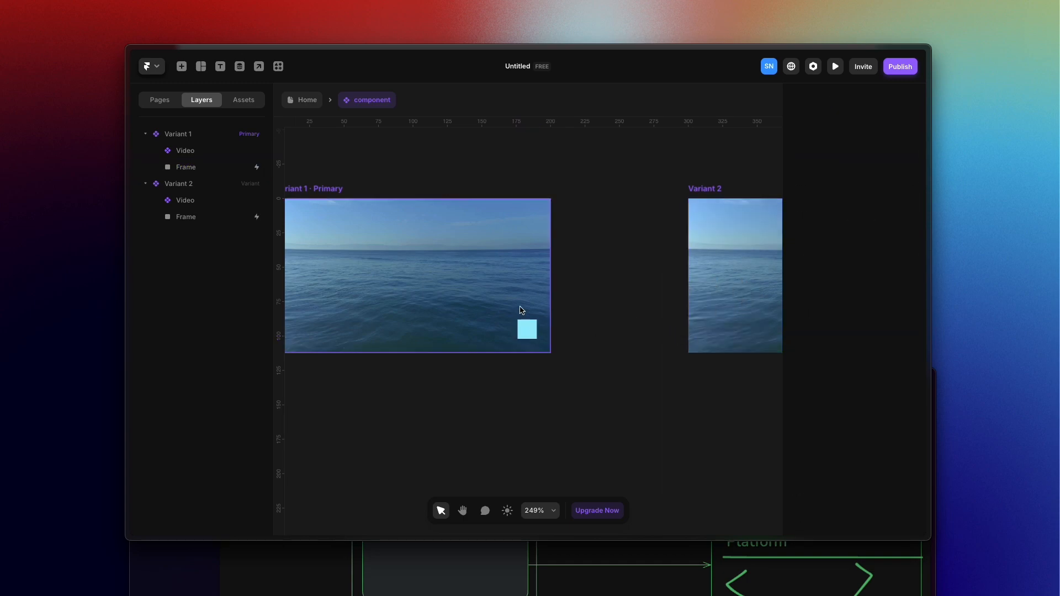
click(526, 329)
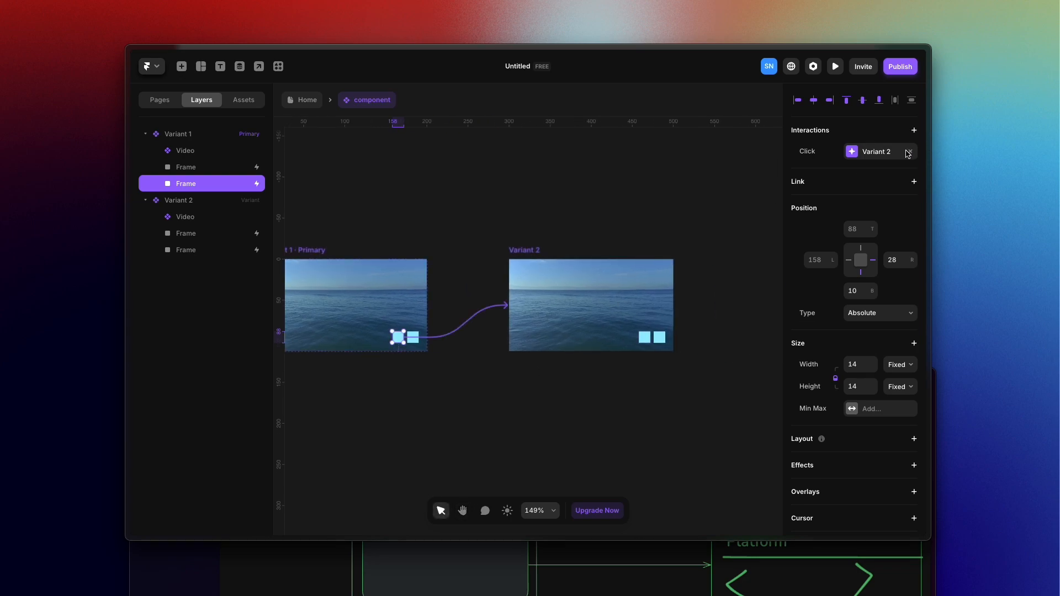
Add Variant 3 and give Variant 1's second square a Click interaction that sets the variant.
click(909, 152)
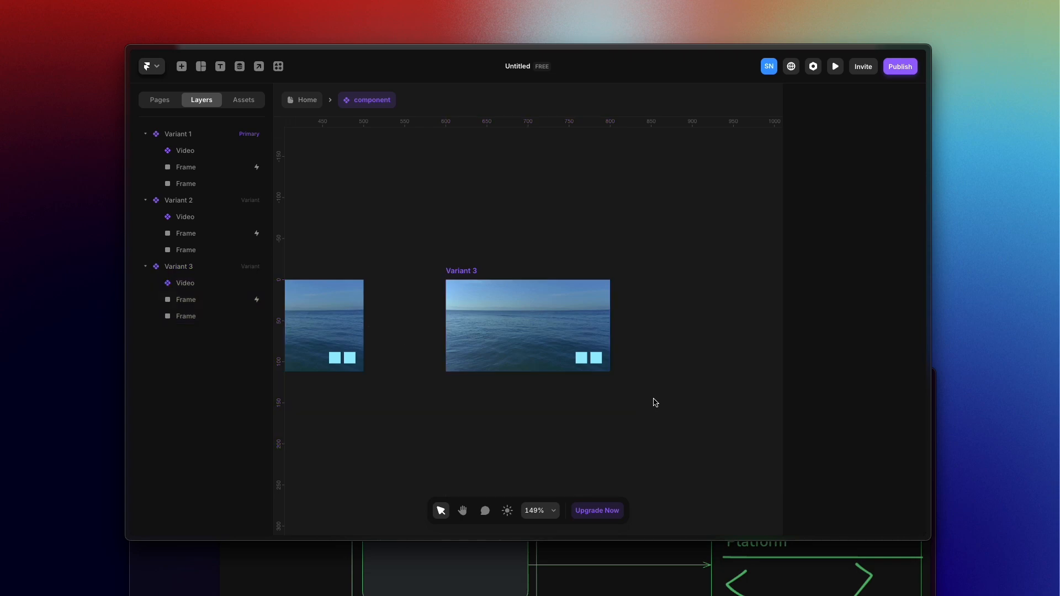
click(178, 266)
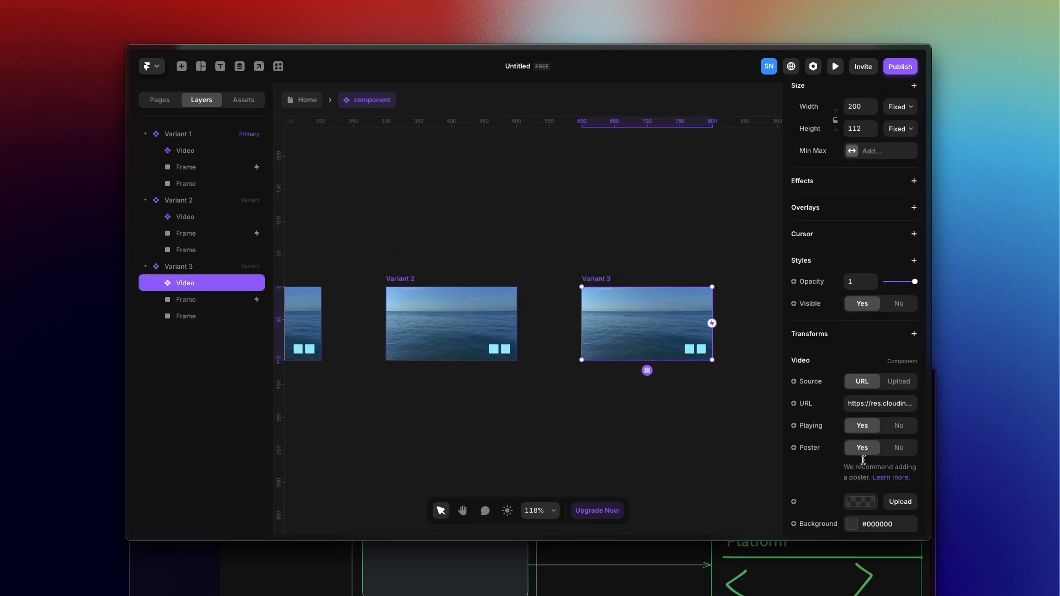
click(898, 425)
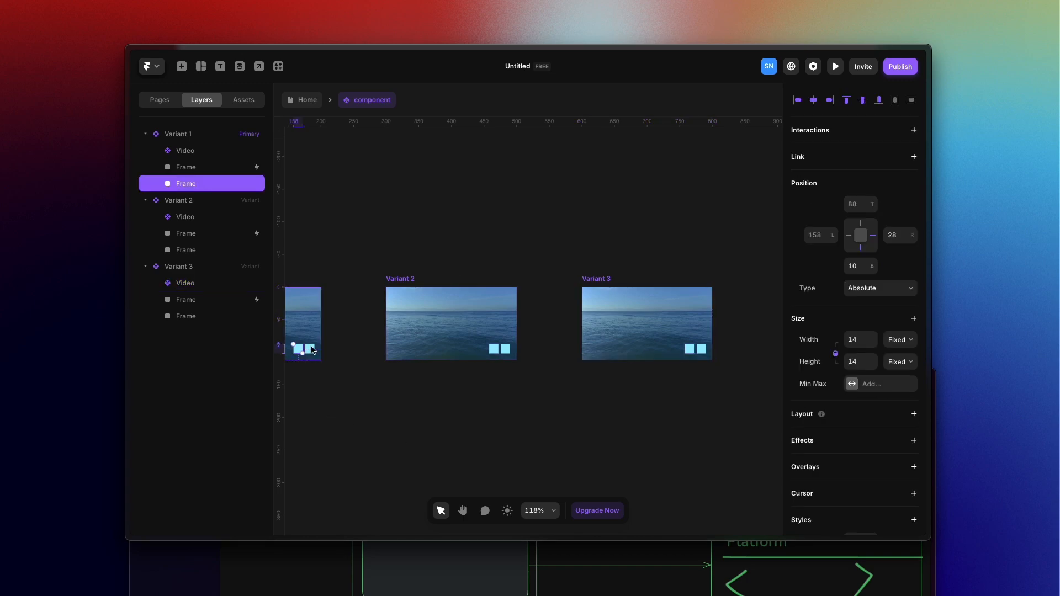
click(913, 130)
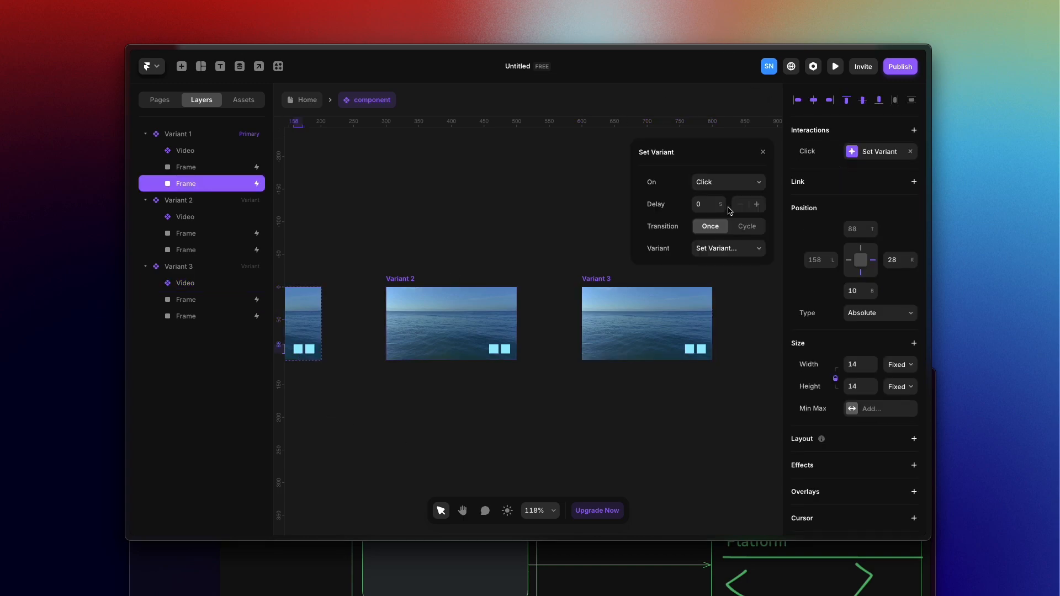
click(728, 248)
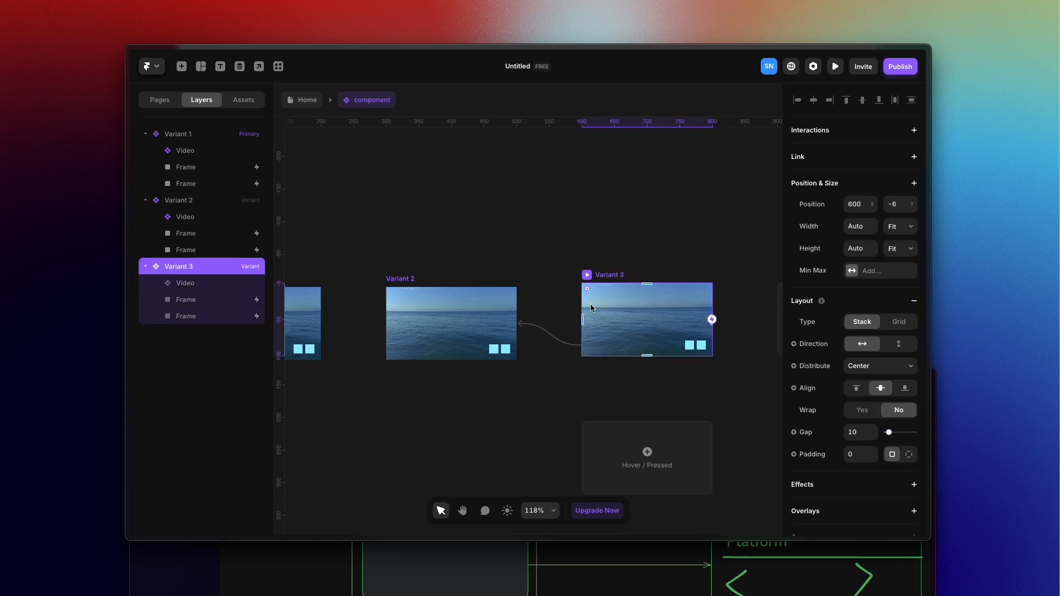
Return to Home, select the hero video and 'Hi! I'm Natalia' section, then preview.
click(307, 99)
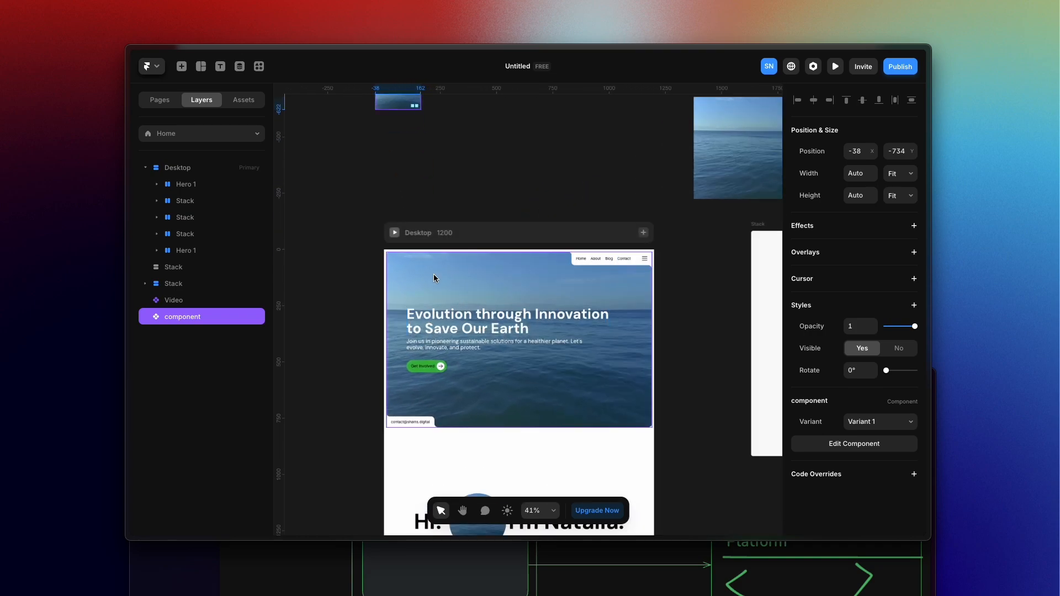
click(196, 217)
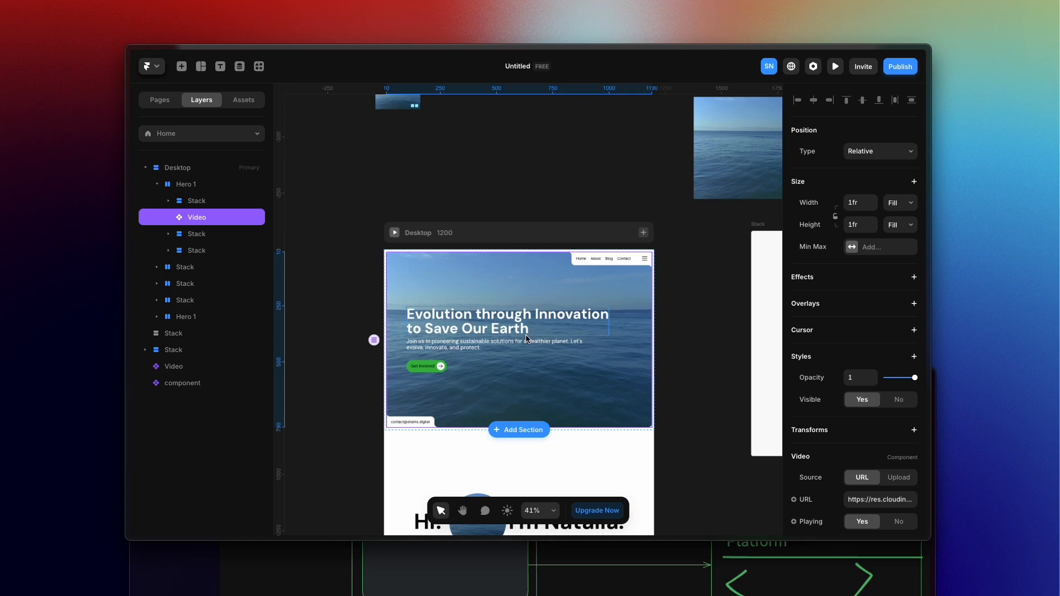
scroll(down, 3)
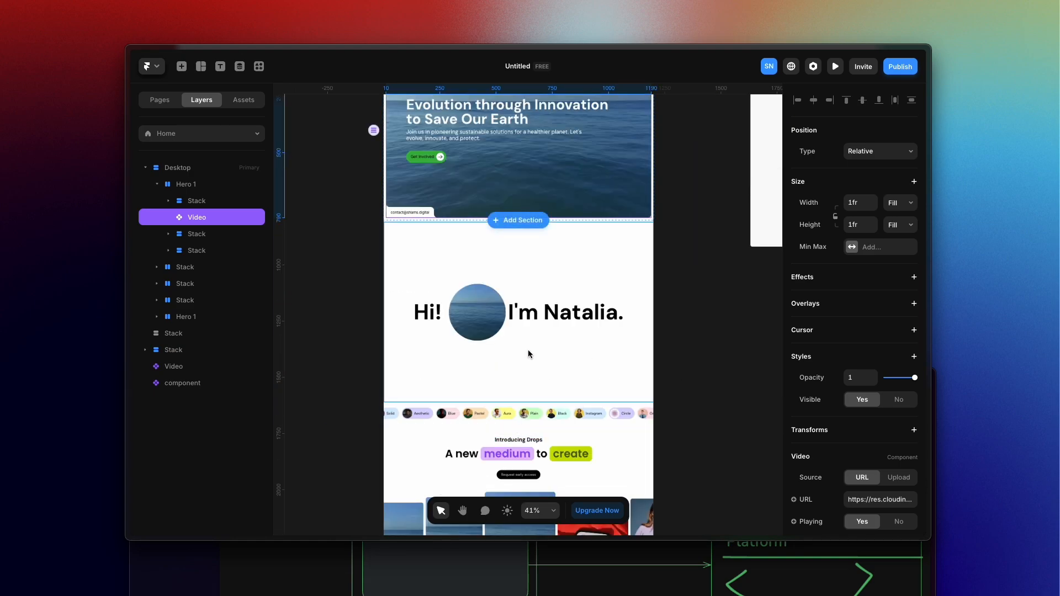
click(183, 266)
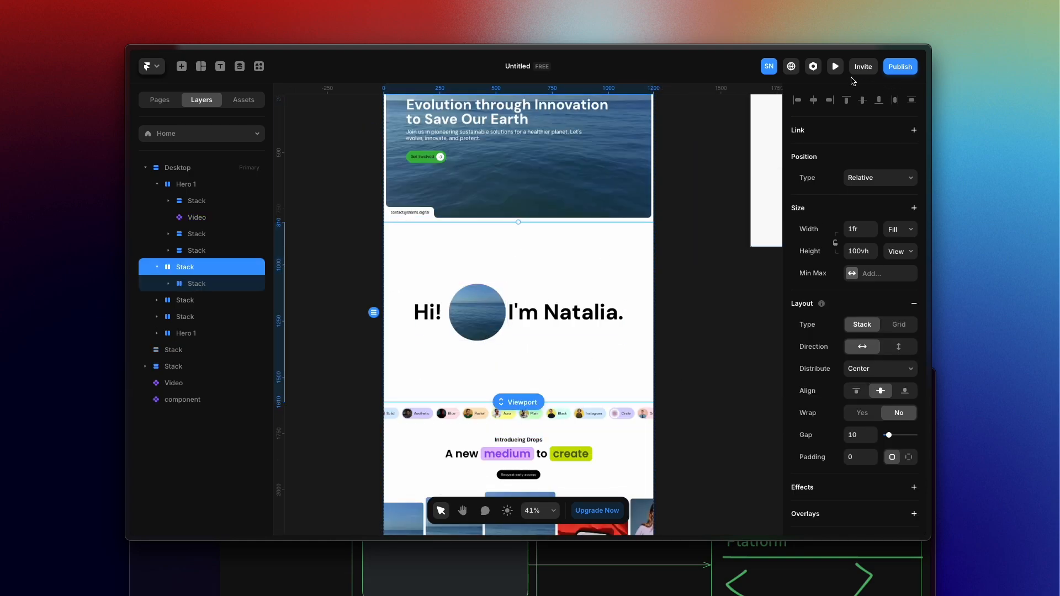
click(834, 66)
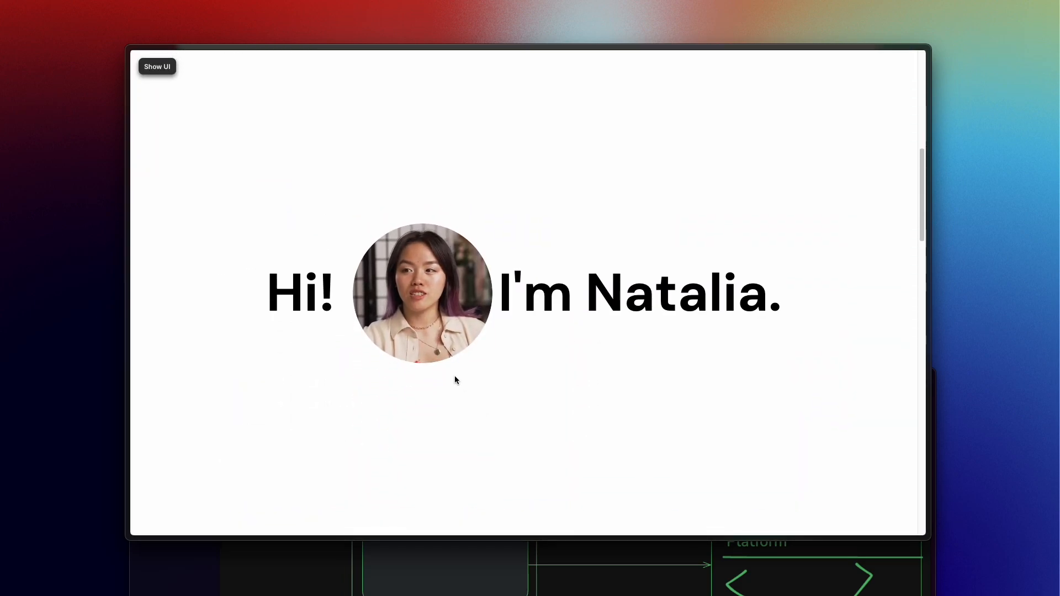
mouse_move(497, 341)
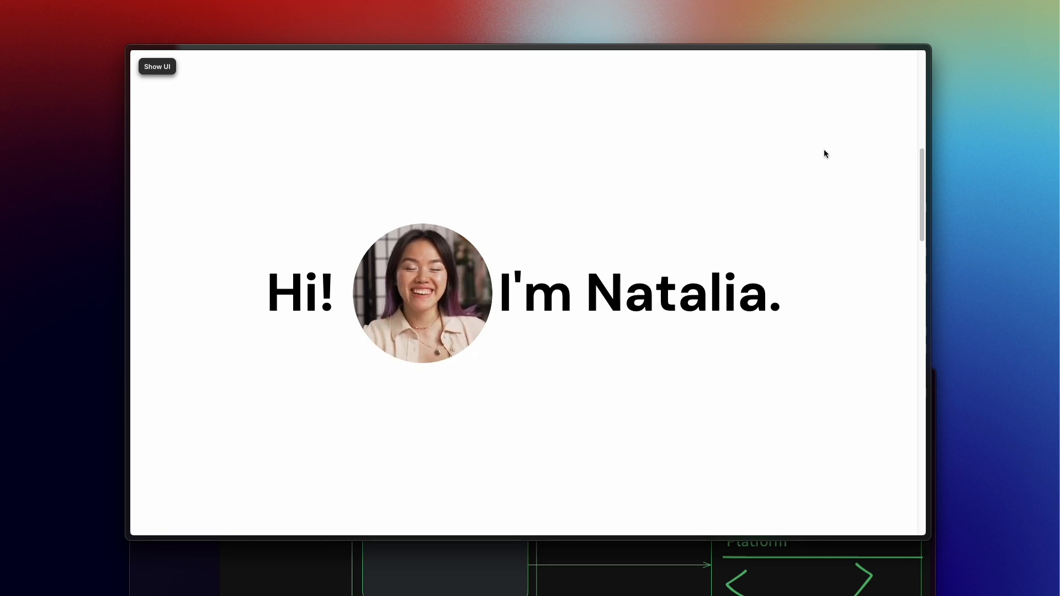
scroll(down, 3)
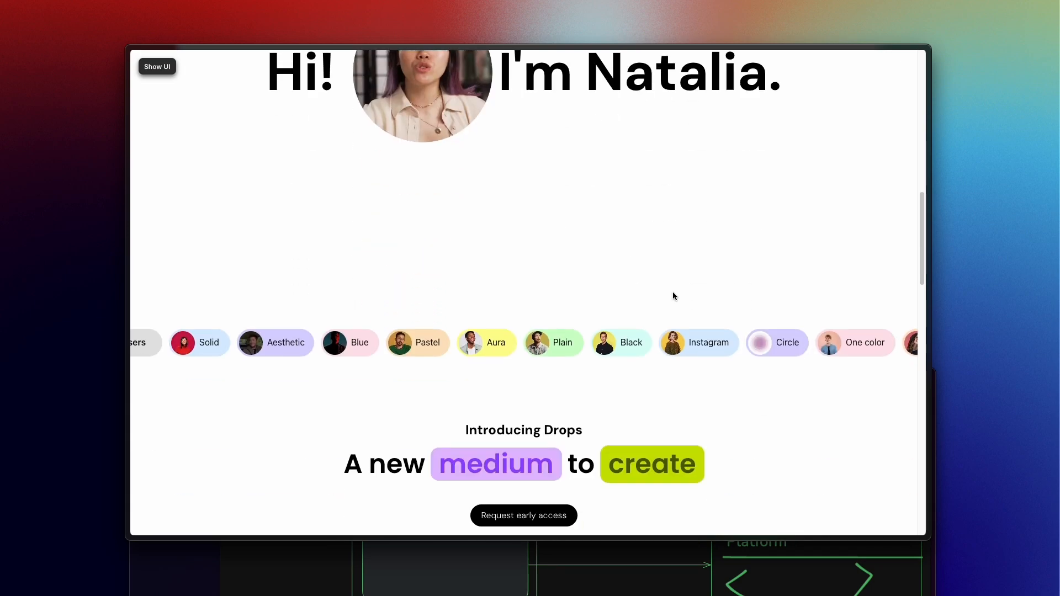
scroll(down, 3)
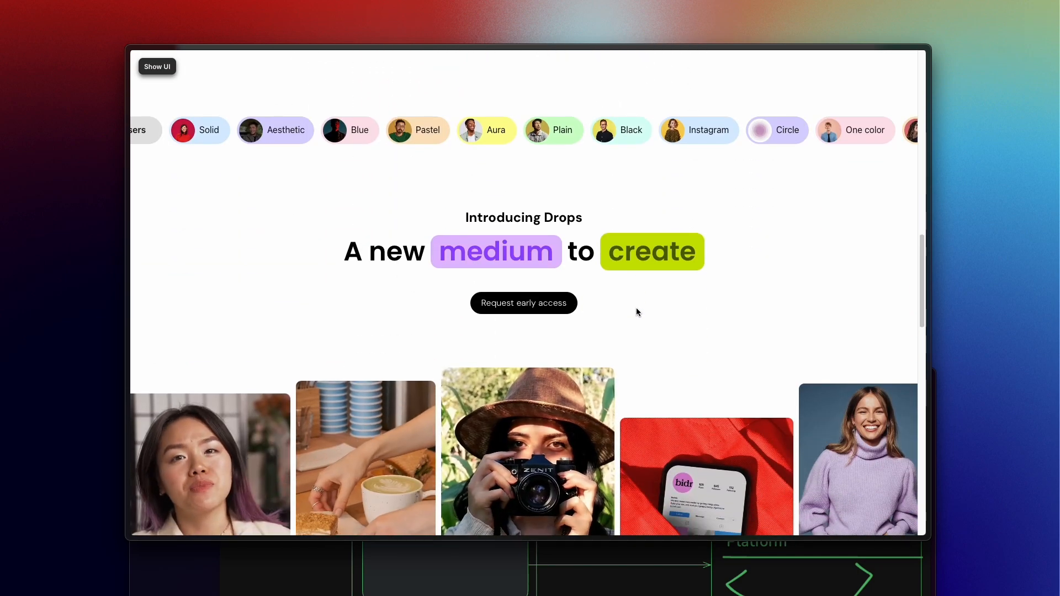
scroll(down, 3)
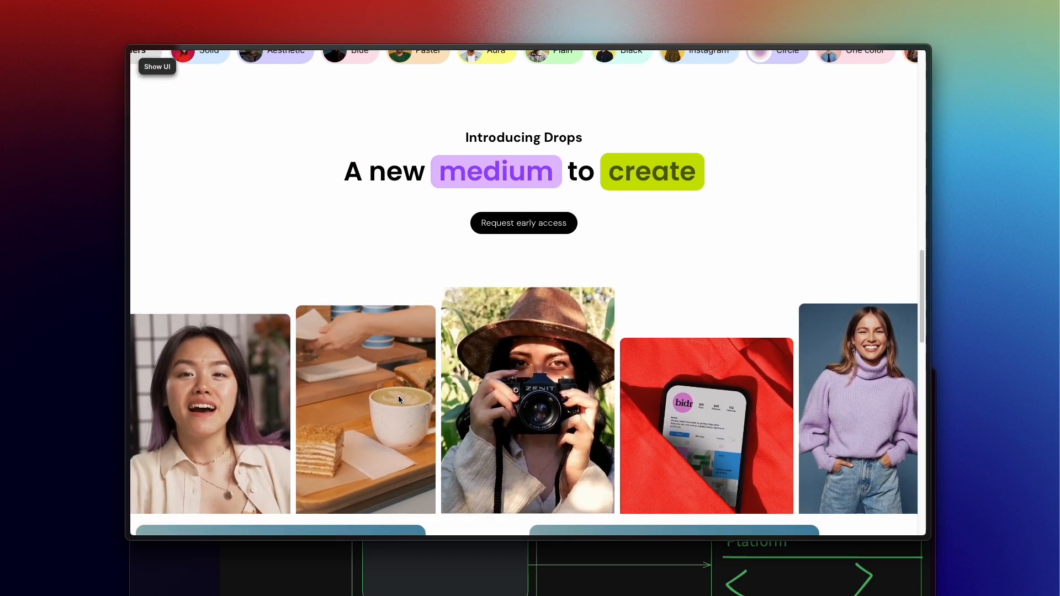
scroll(down, 3)
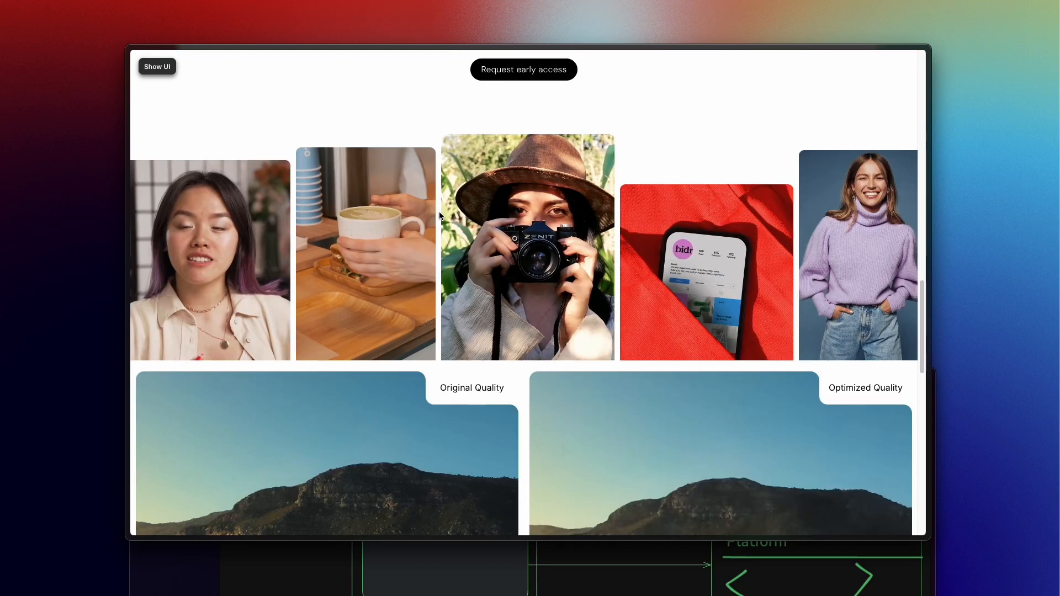